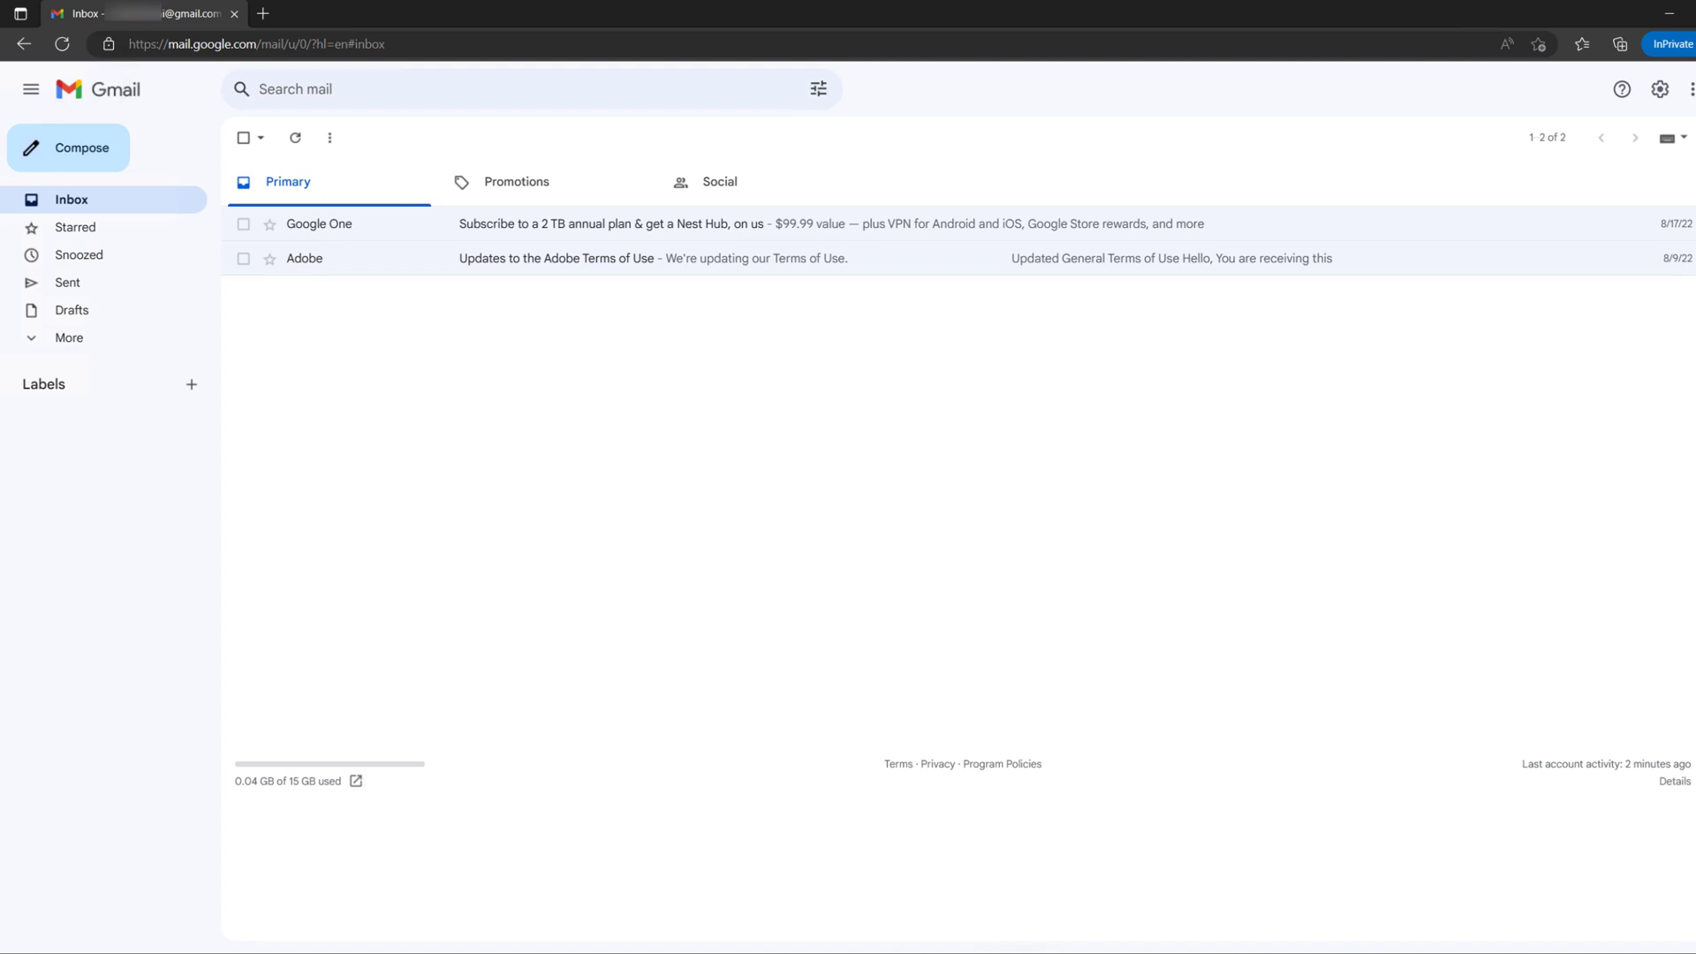
{"action": "mouse_move", "coordinate": [458, 463]}
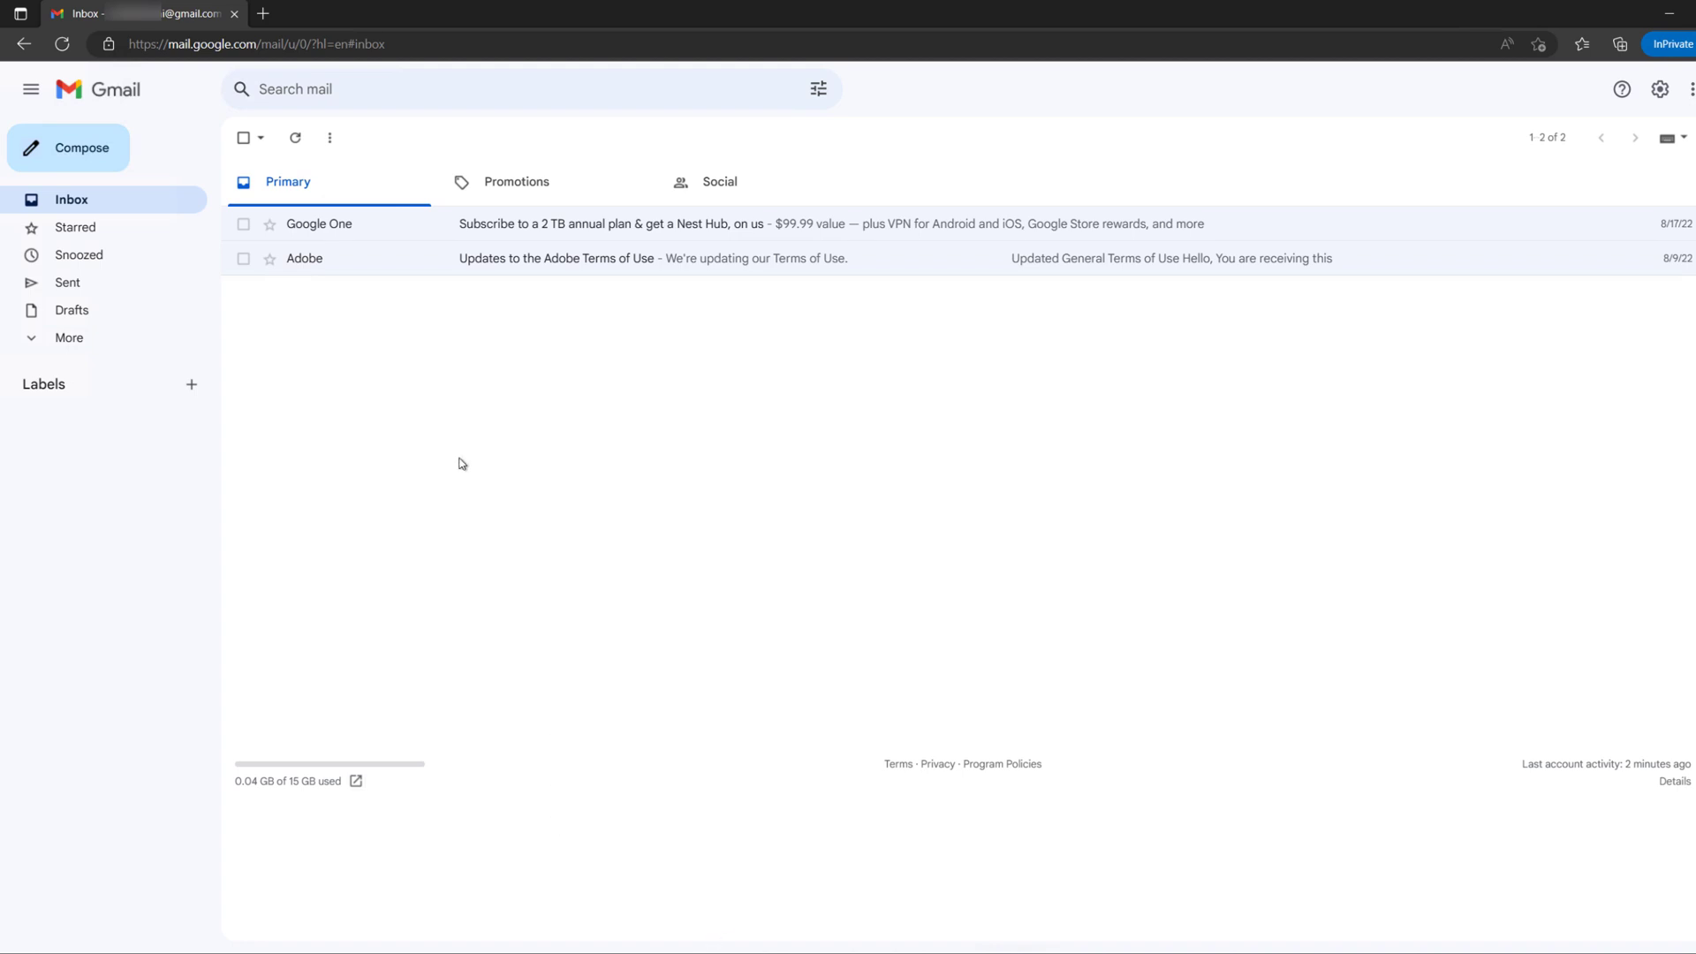
{"action": "mouse_move", "coordinate": [245, 264]}
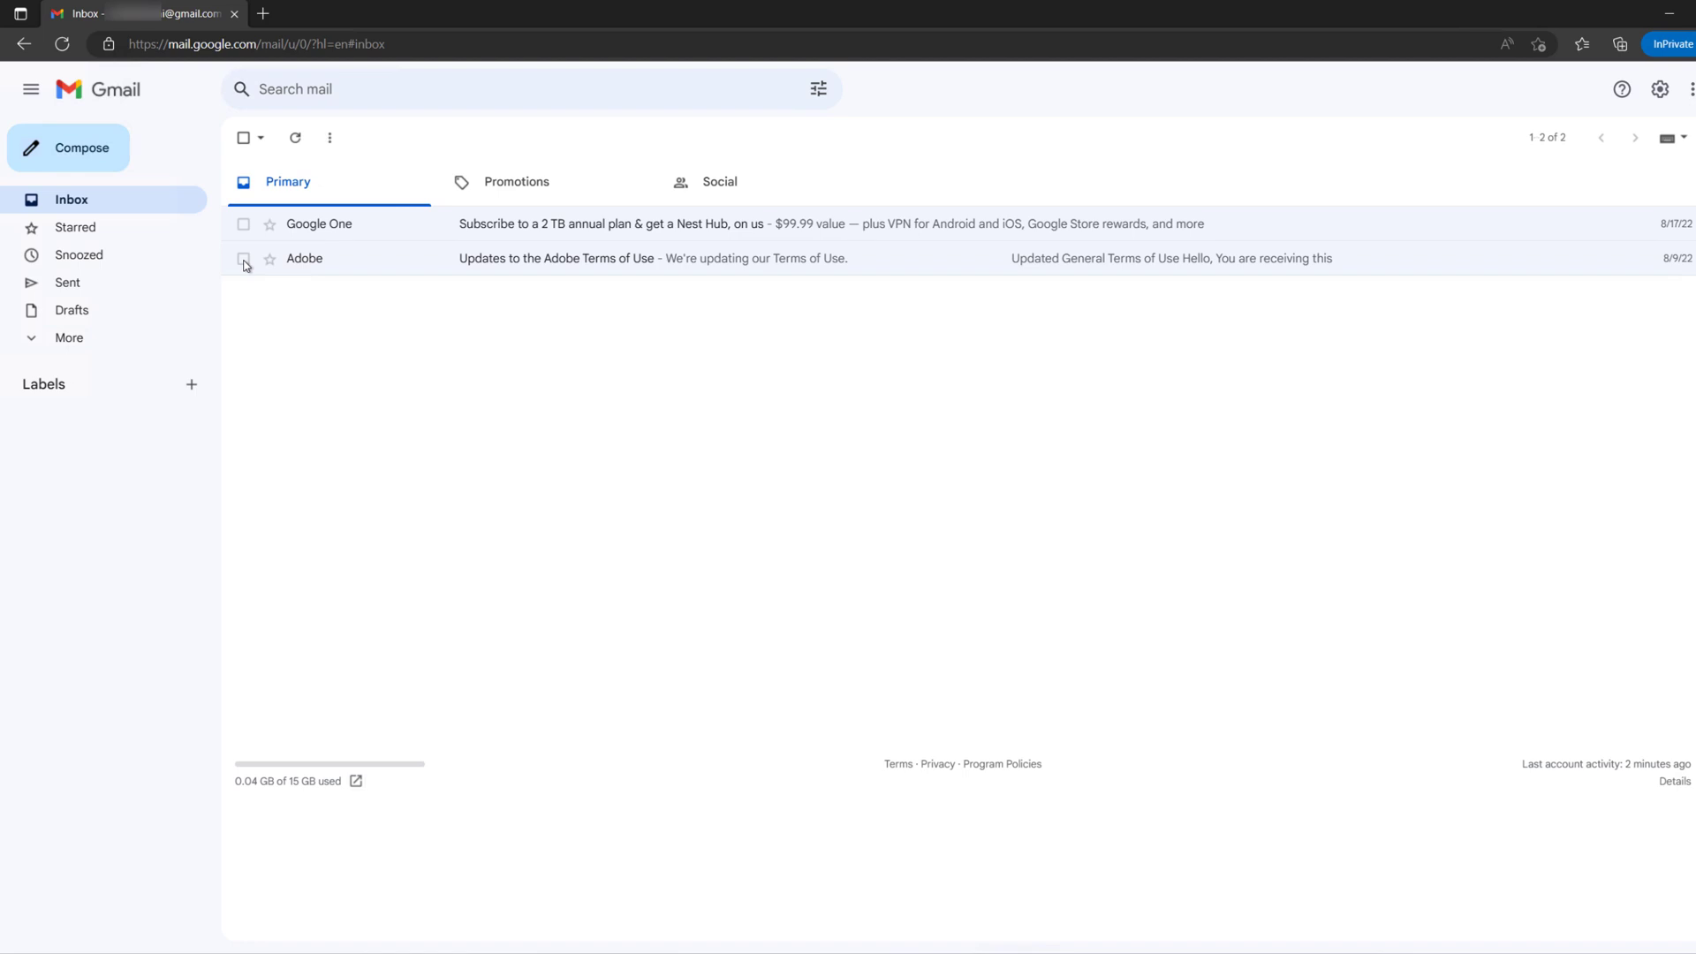
Select the Adobe Terms of Use email in the Primary inbox.
{"action": "left_click", "coordinate": [243, 259]}
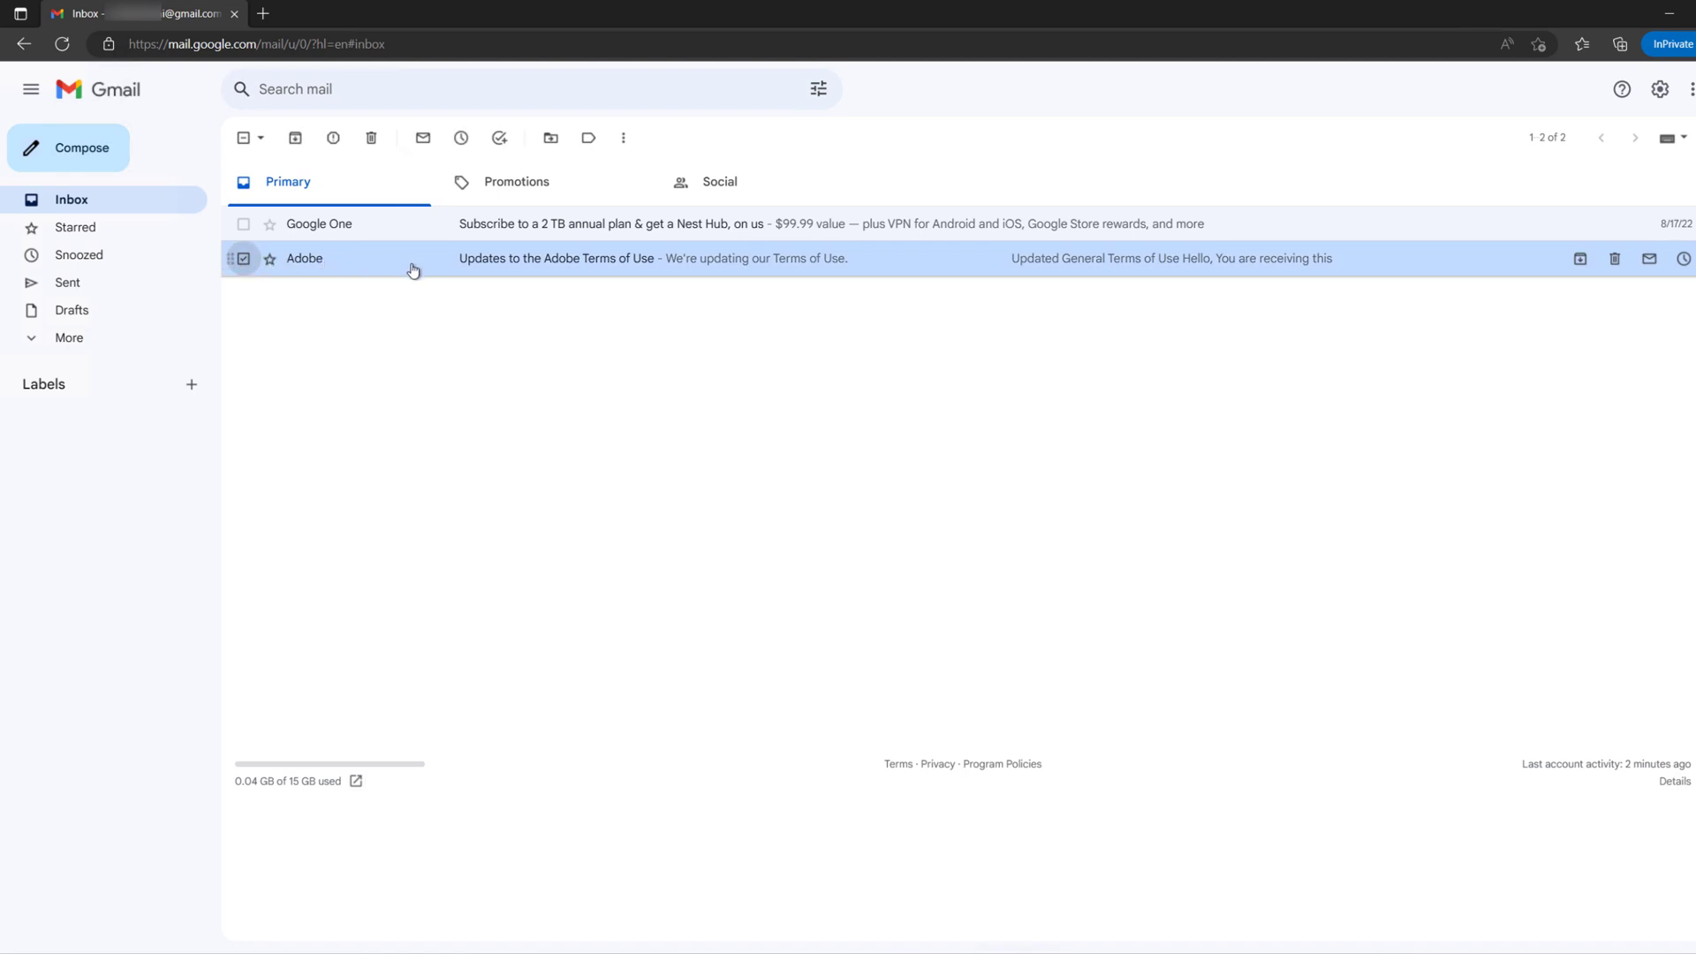
{"action": "mouse_move", "coordinate": [1579, 259]}
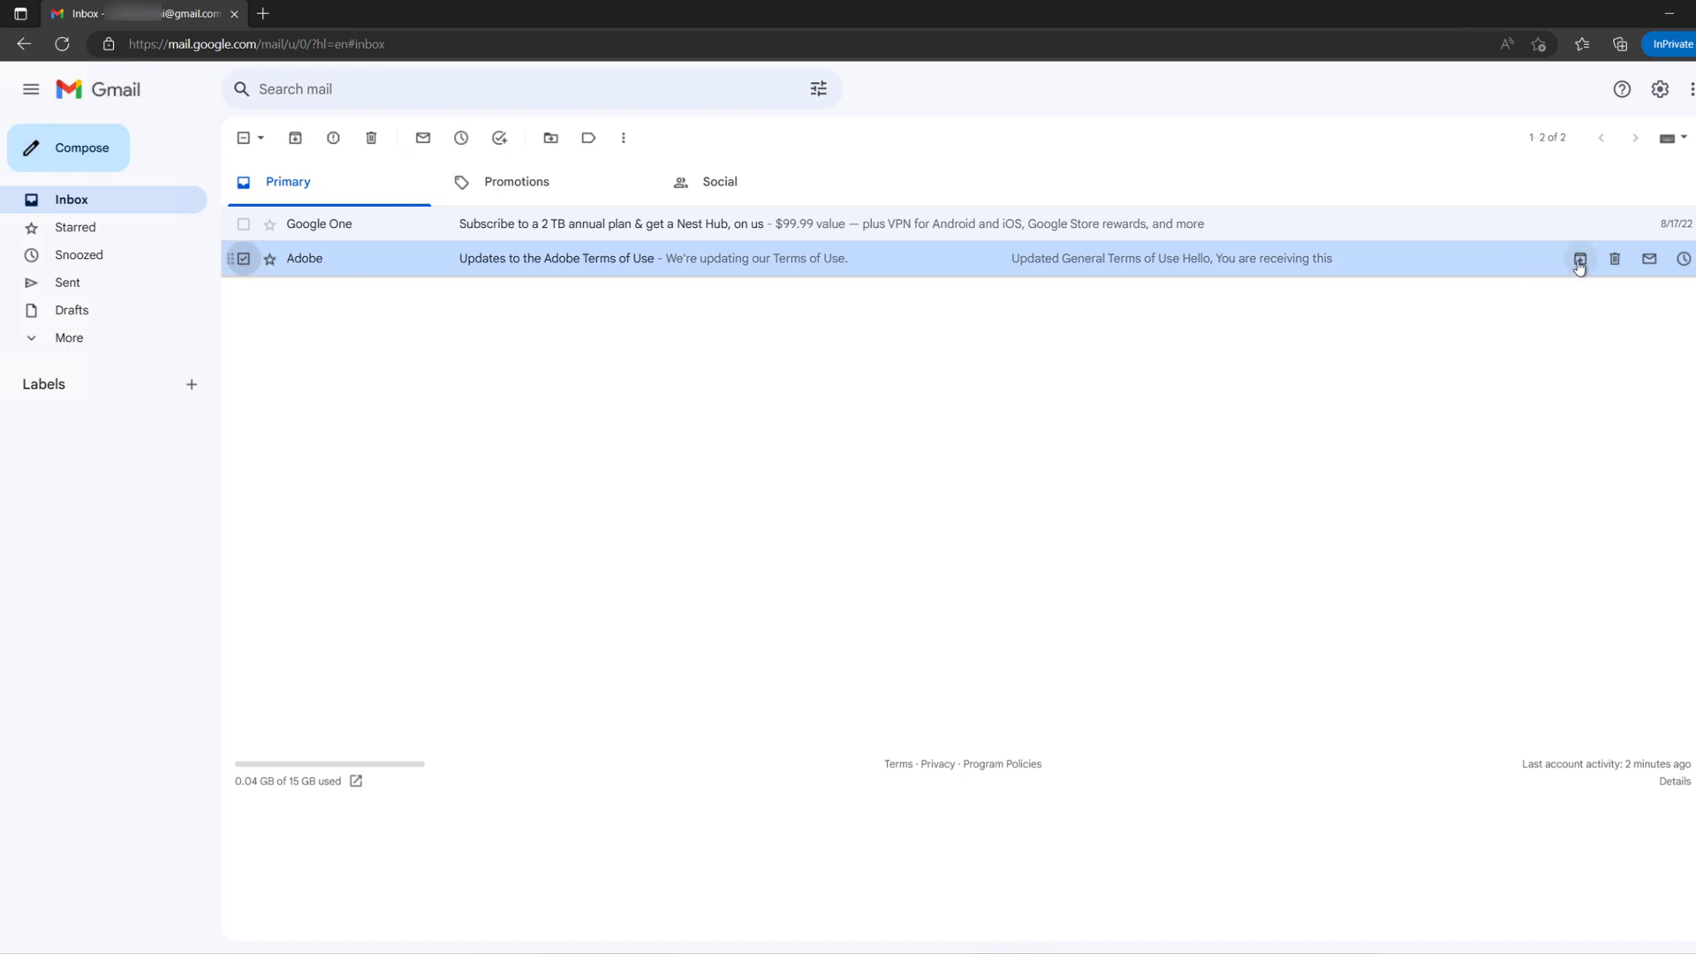
{"action": "mouse_move", "coordinate": [1580, 258]}
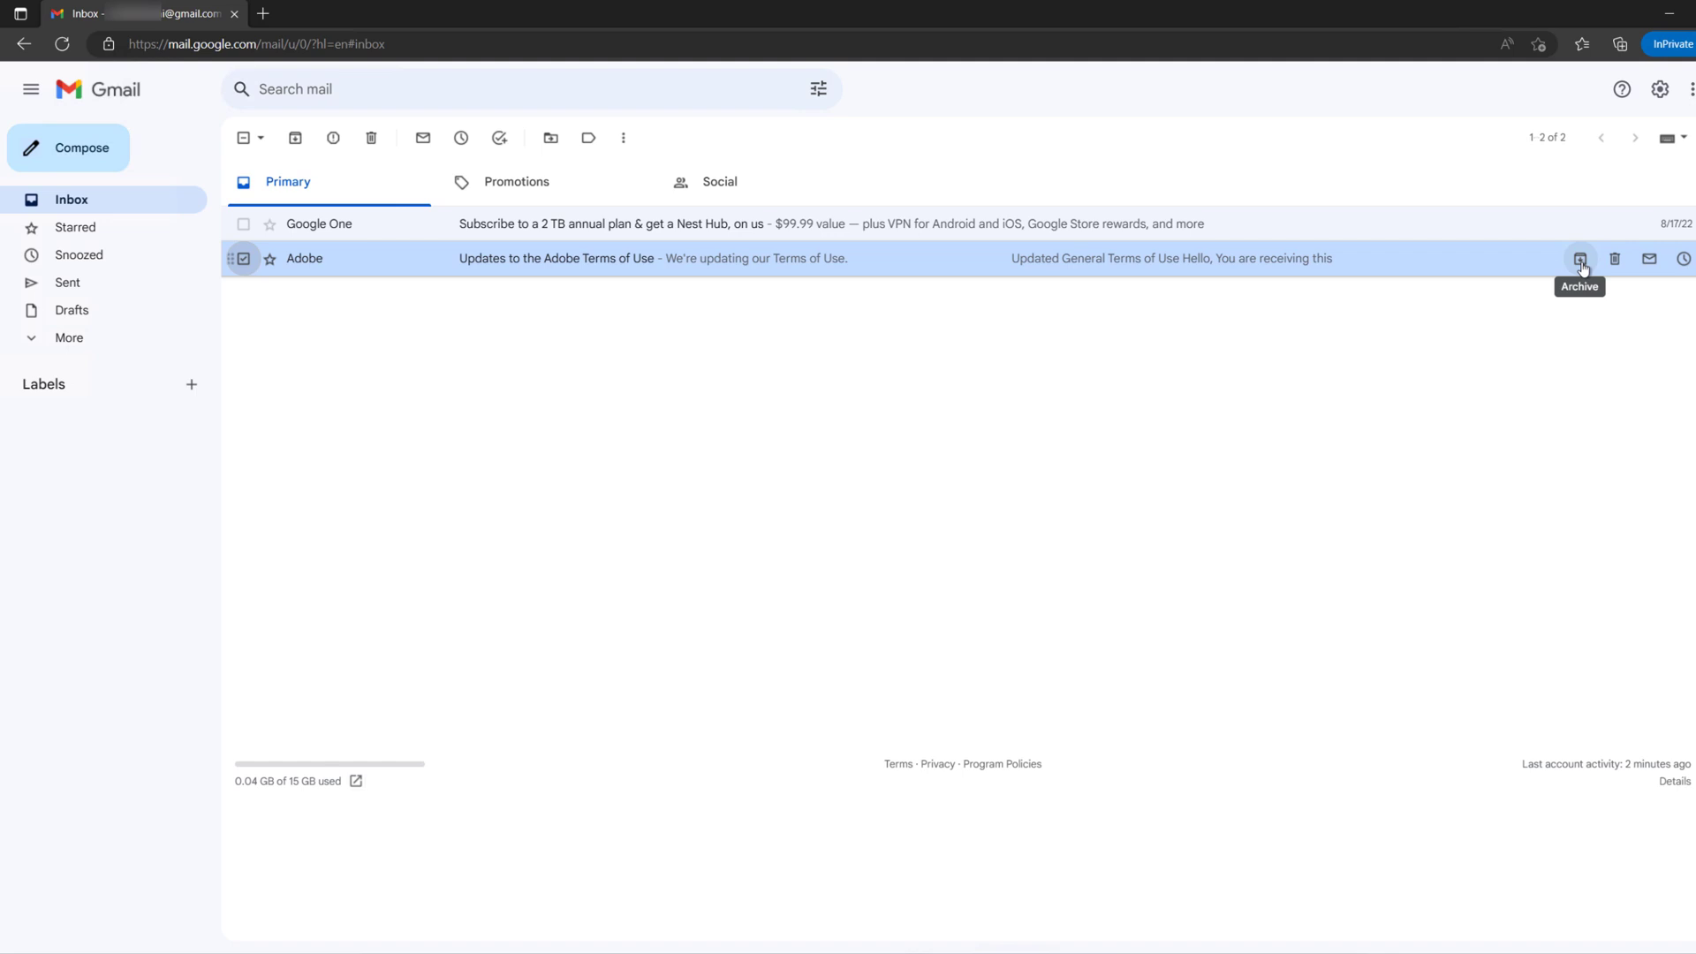
{"action": "mouse_move", "coordinate": [293, 138]}
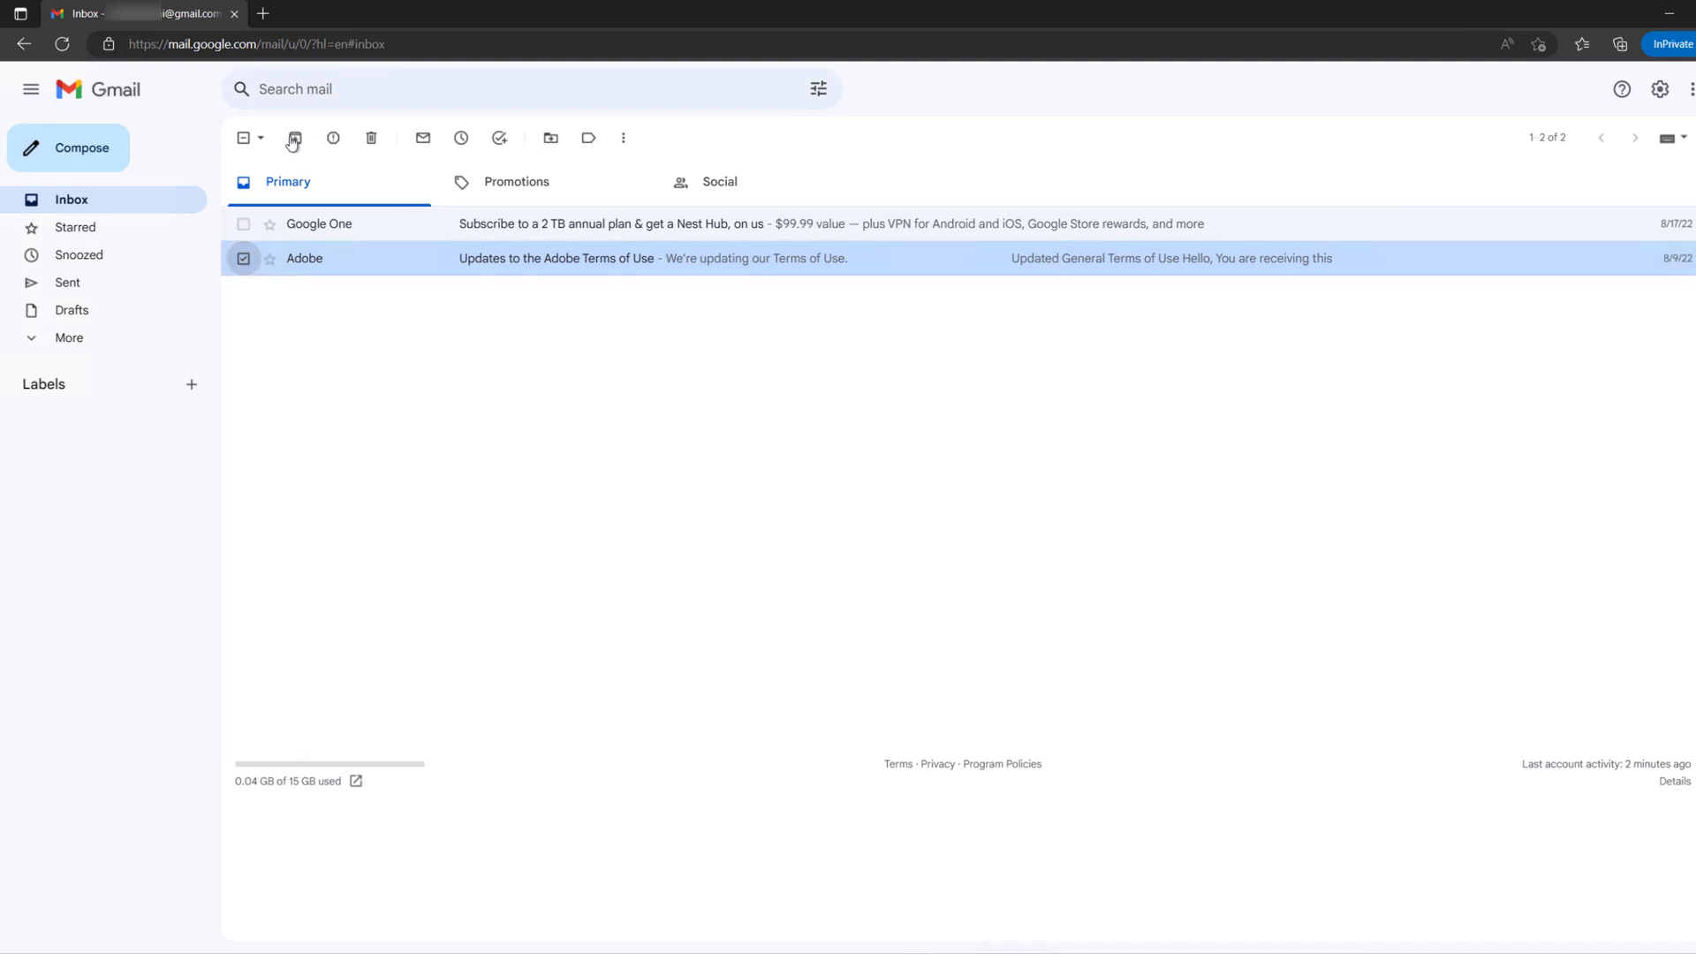
{"action": "mouse_move", "coordinate": [294, 138]}
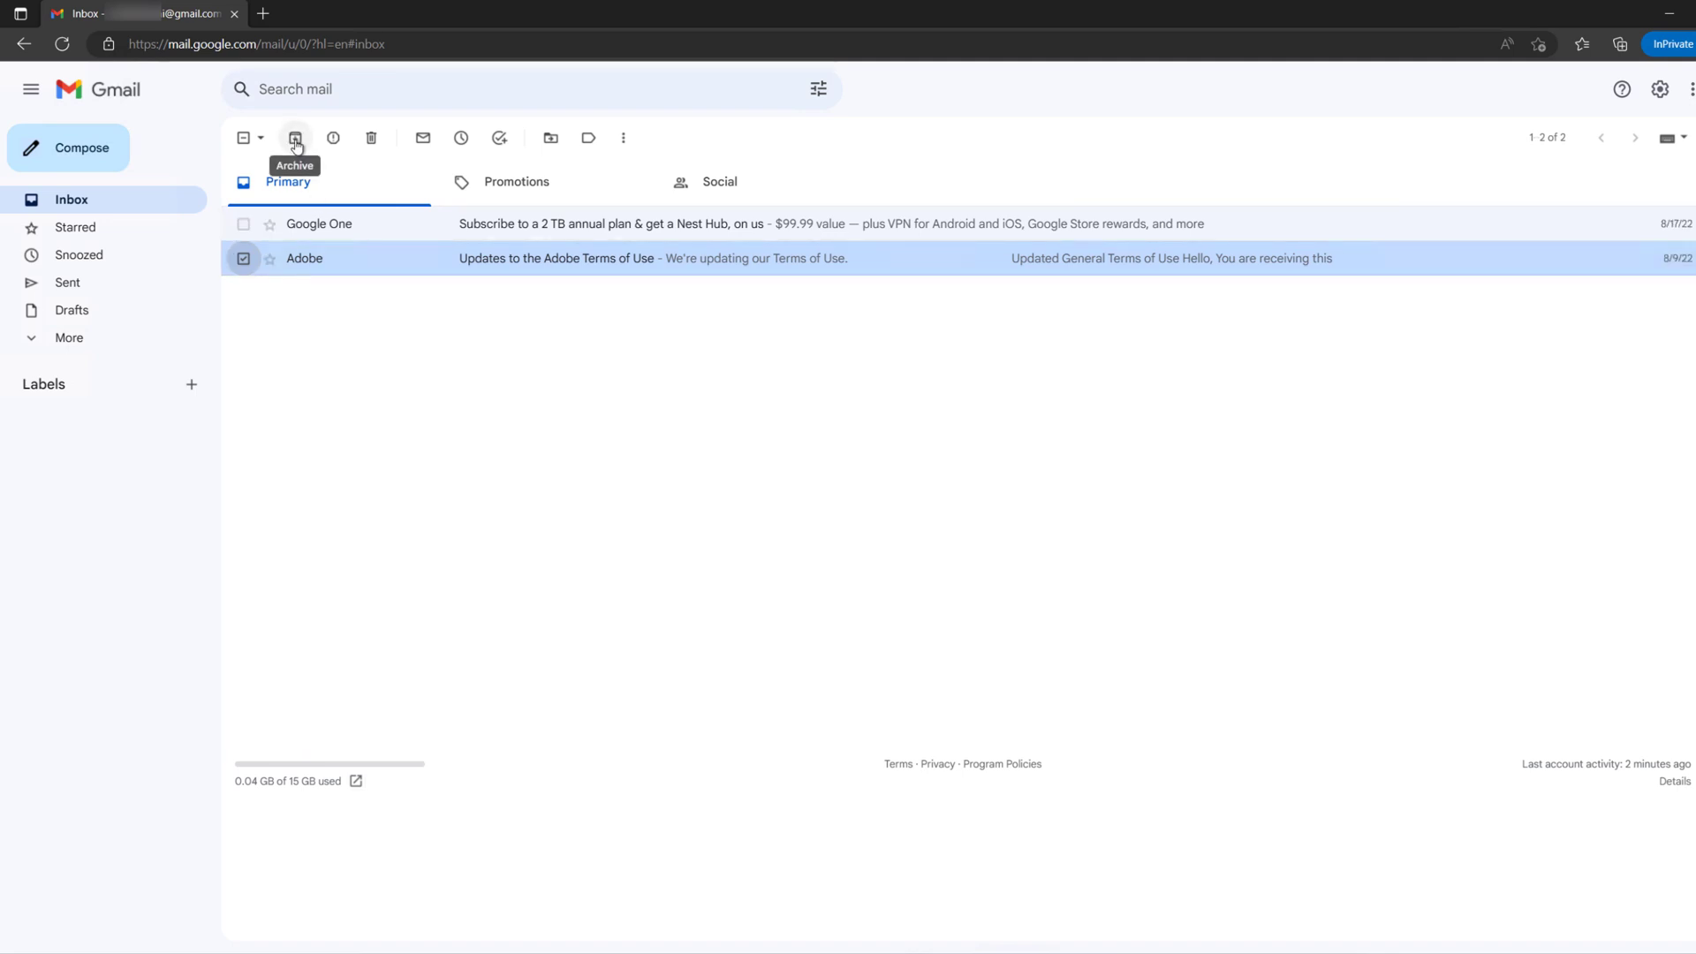
Archive the selected Adobe Terms of Use email.
{"action": "left_click", "coordinate": [295, 137]}
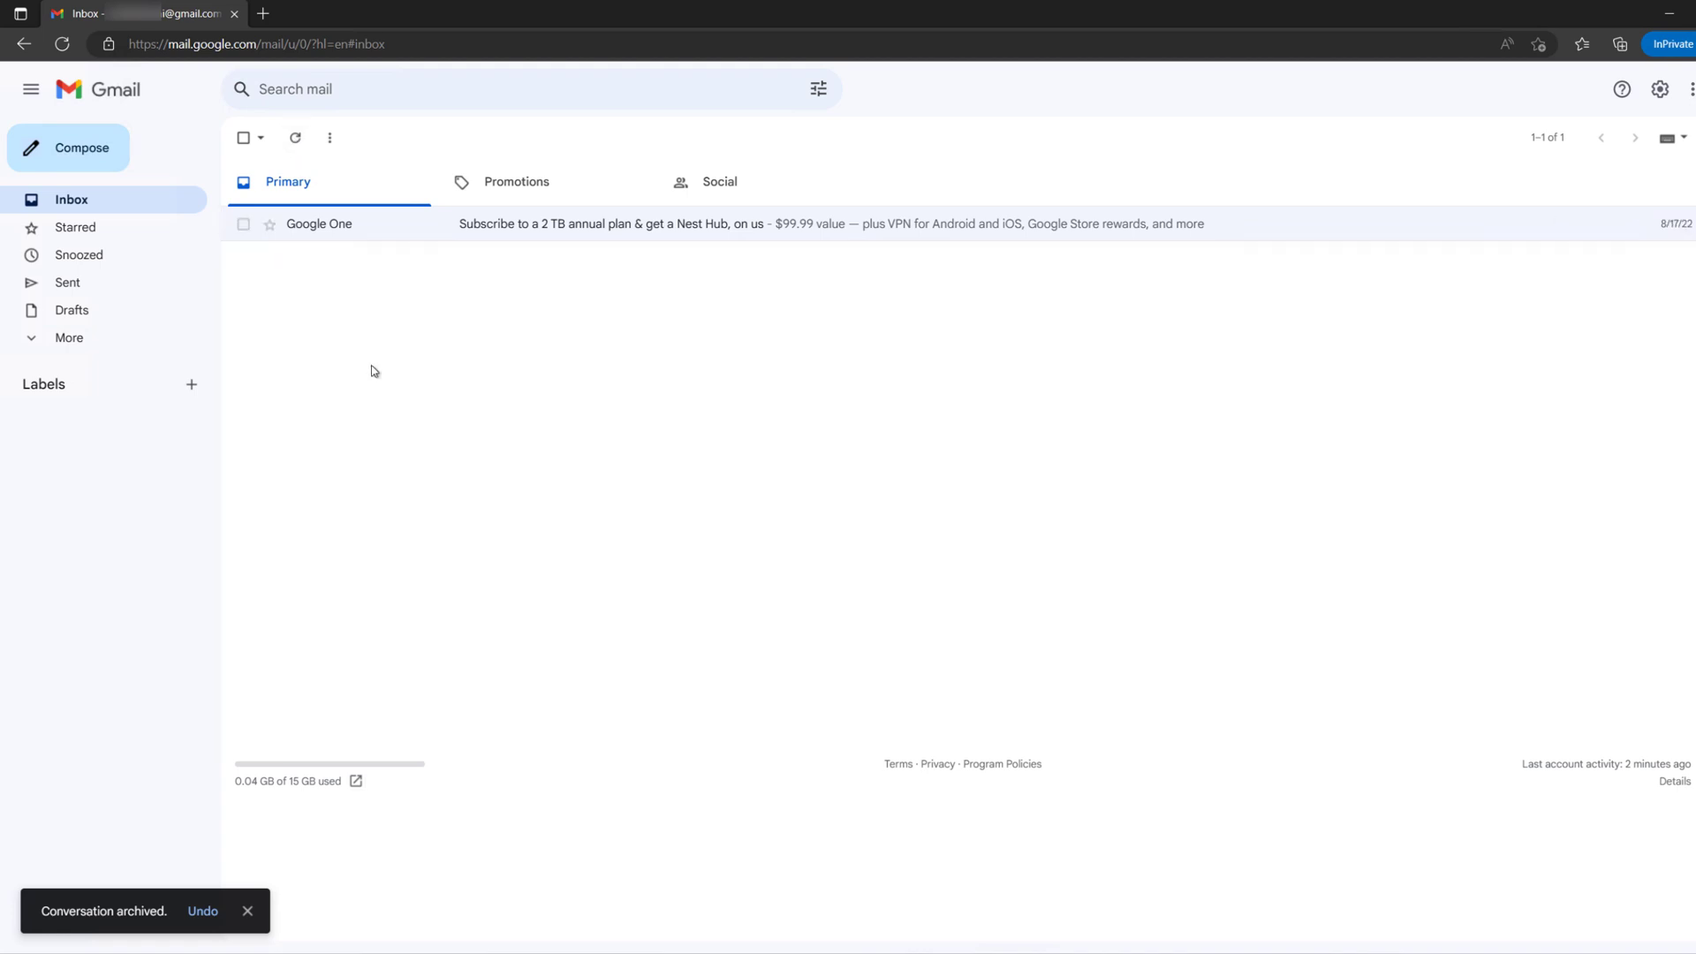
{"action": "mouse_move", "coordinate": [140, 922]}
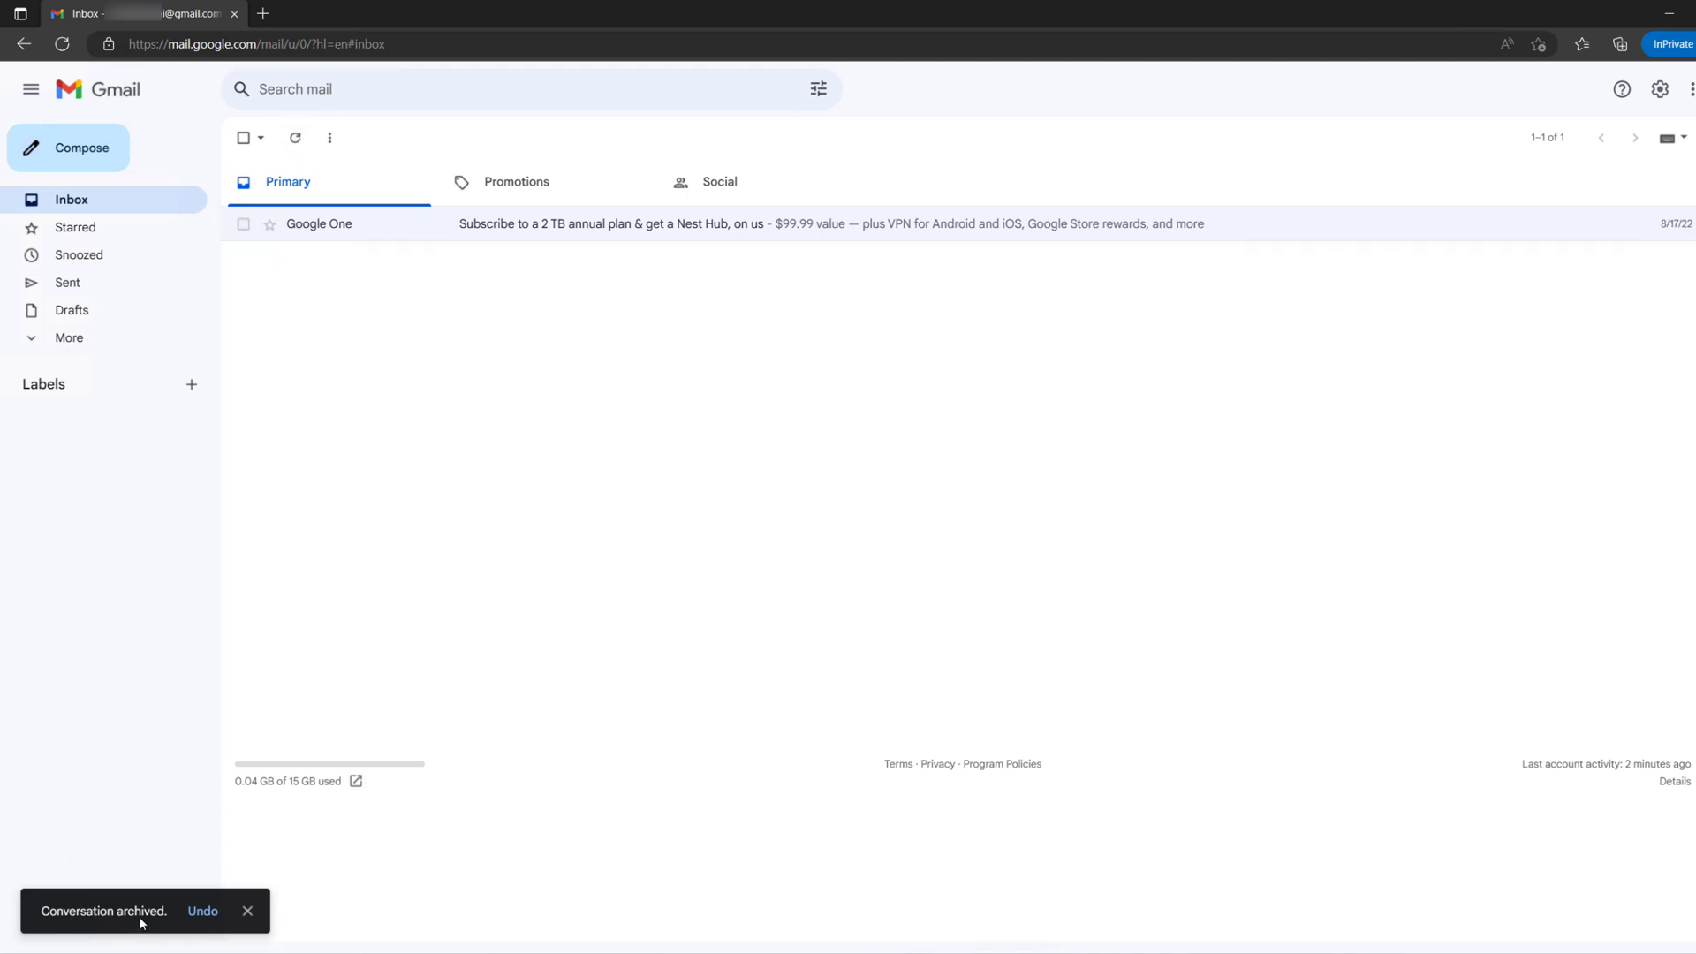
{"action": "mouse_move", "coordinate": [365, 534]}
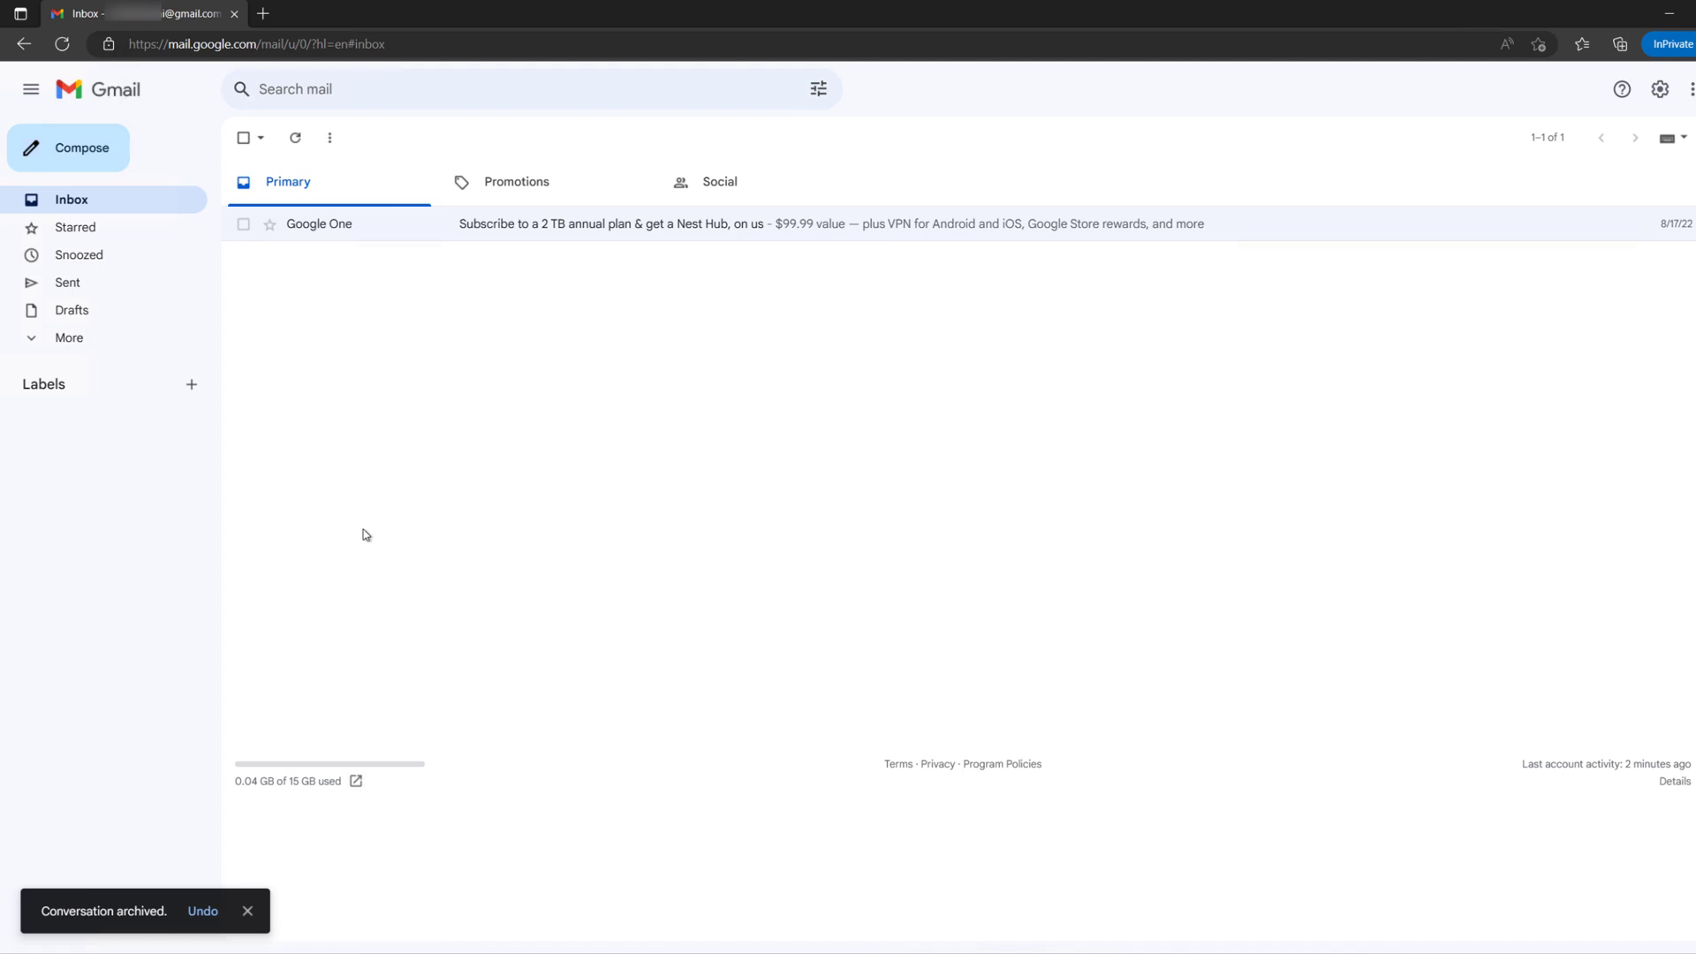
{"action": "mouse_move", "coordinate": [223, 461]}
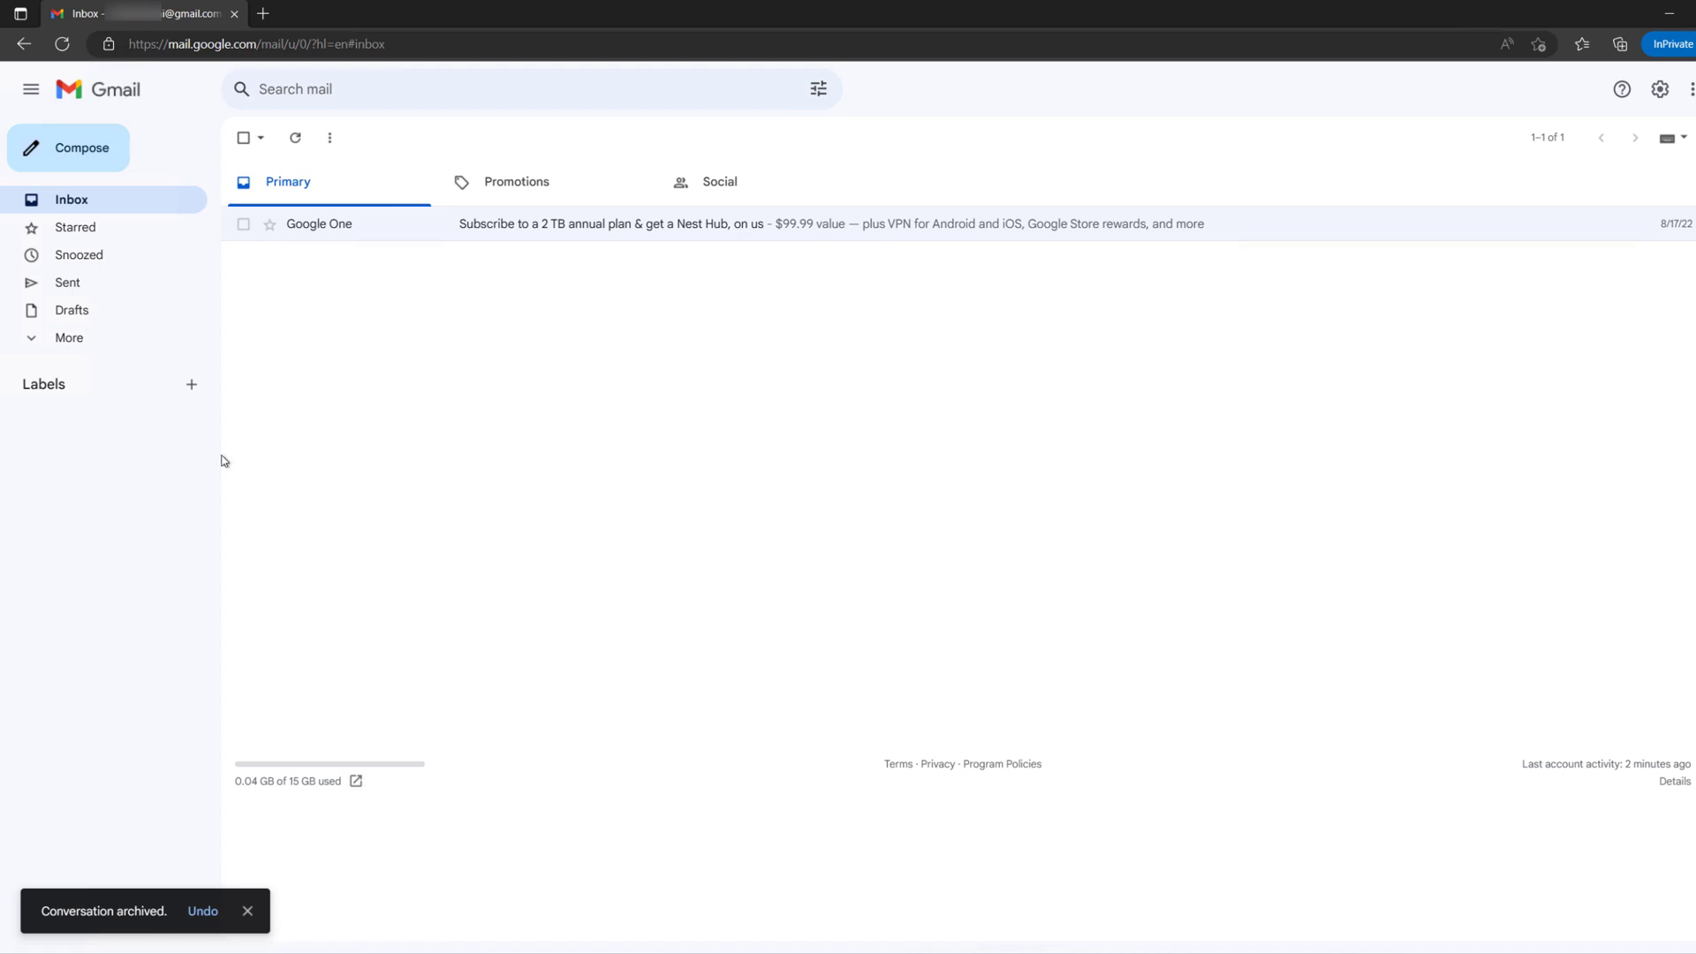
Expand the sidebar folders, open All Mail, and select the archived Adobe email.
{"action": "left_click", "coordinate": [68, 338]}
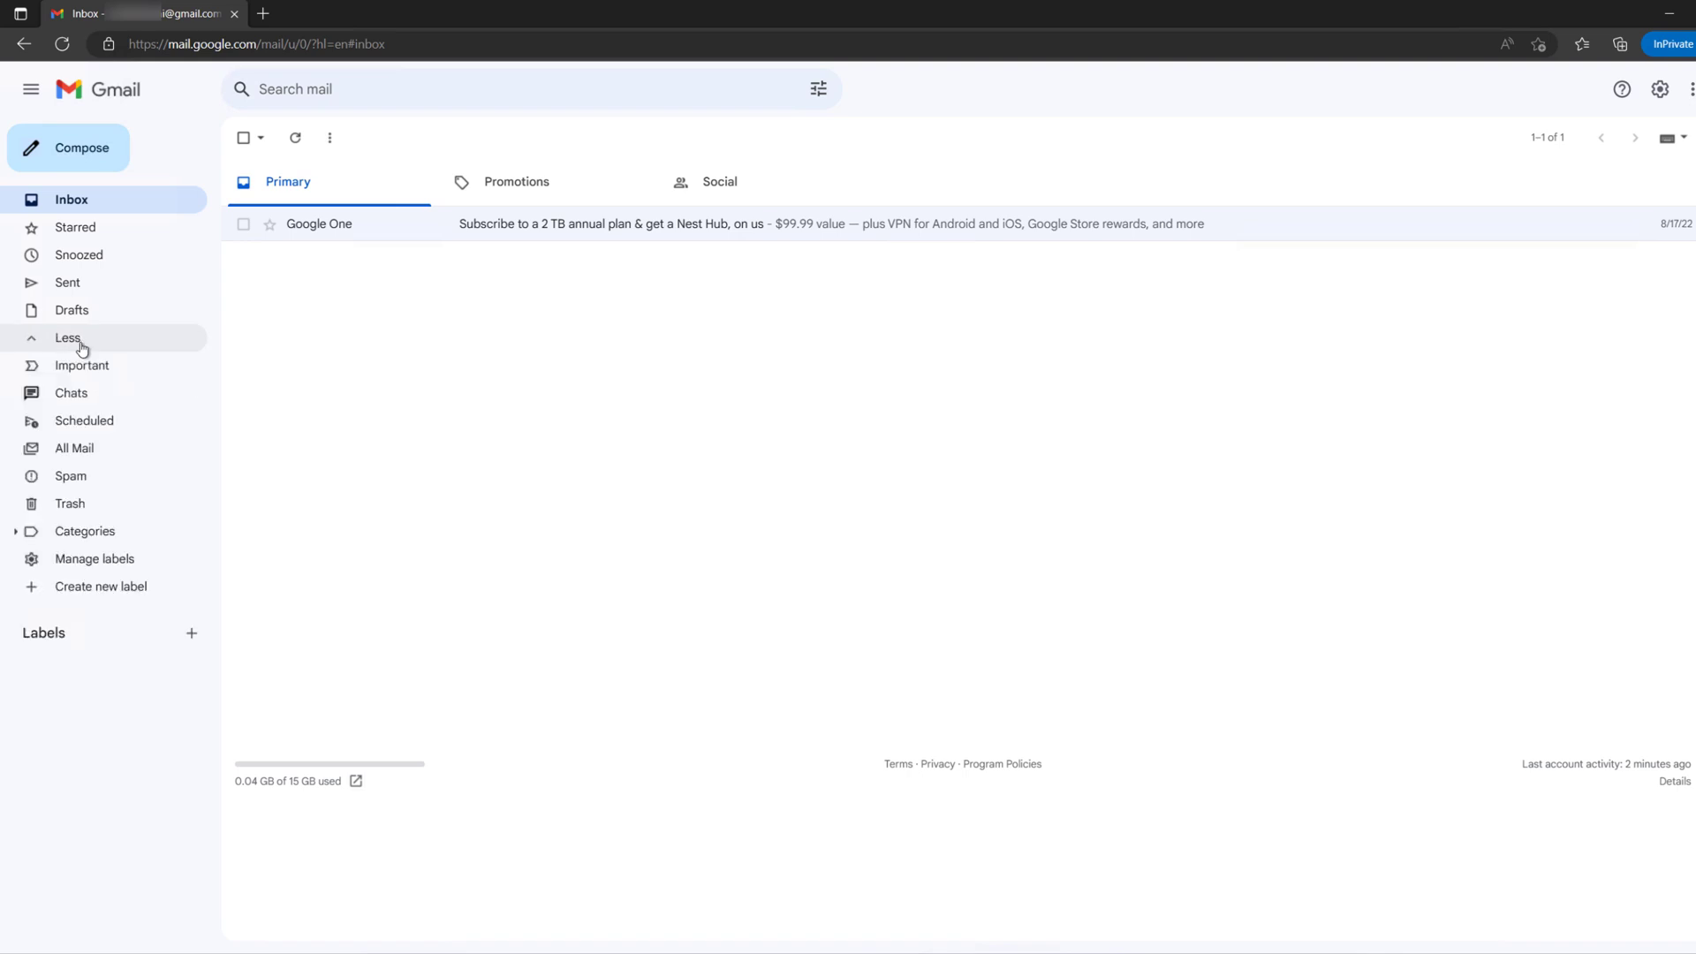
{"action": "mouse_move", "coordinate": [74, 447]}
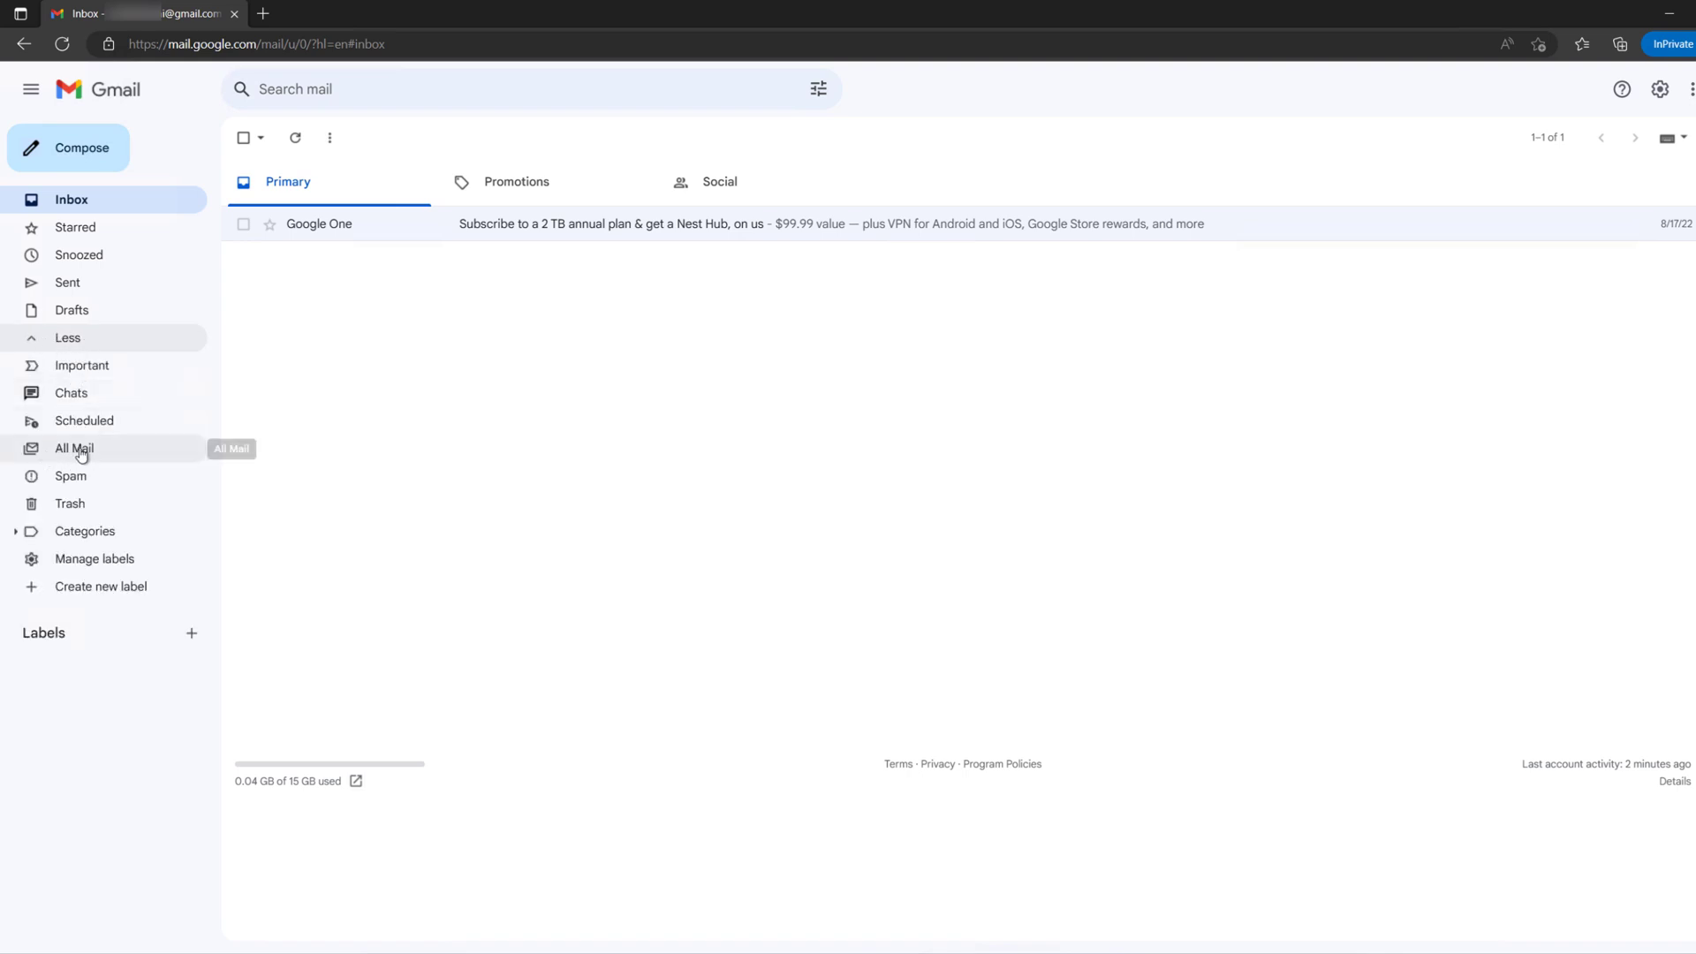
{"action": "mouse_move", "coordinate": [73, 448]}
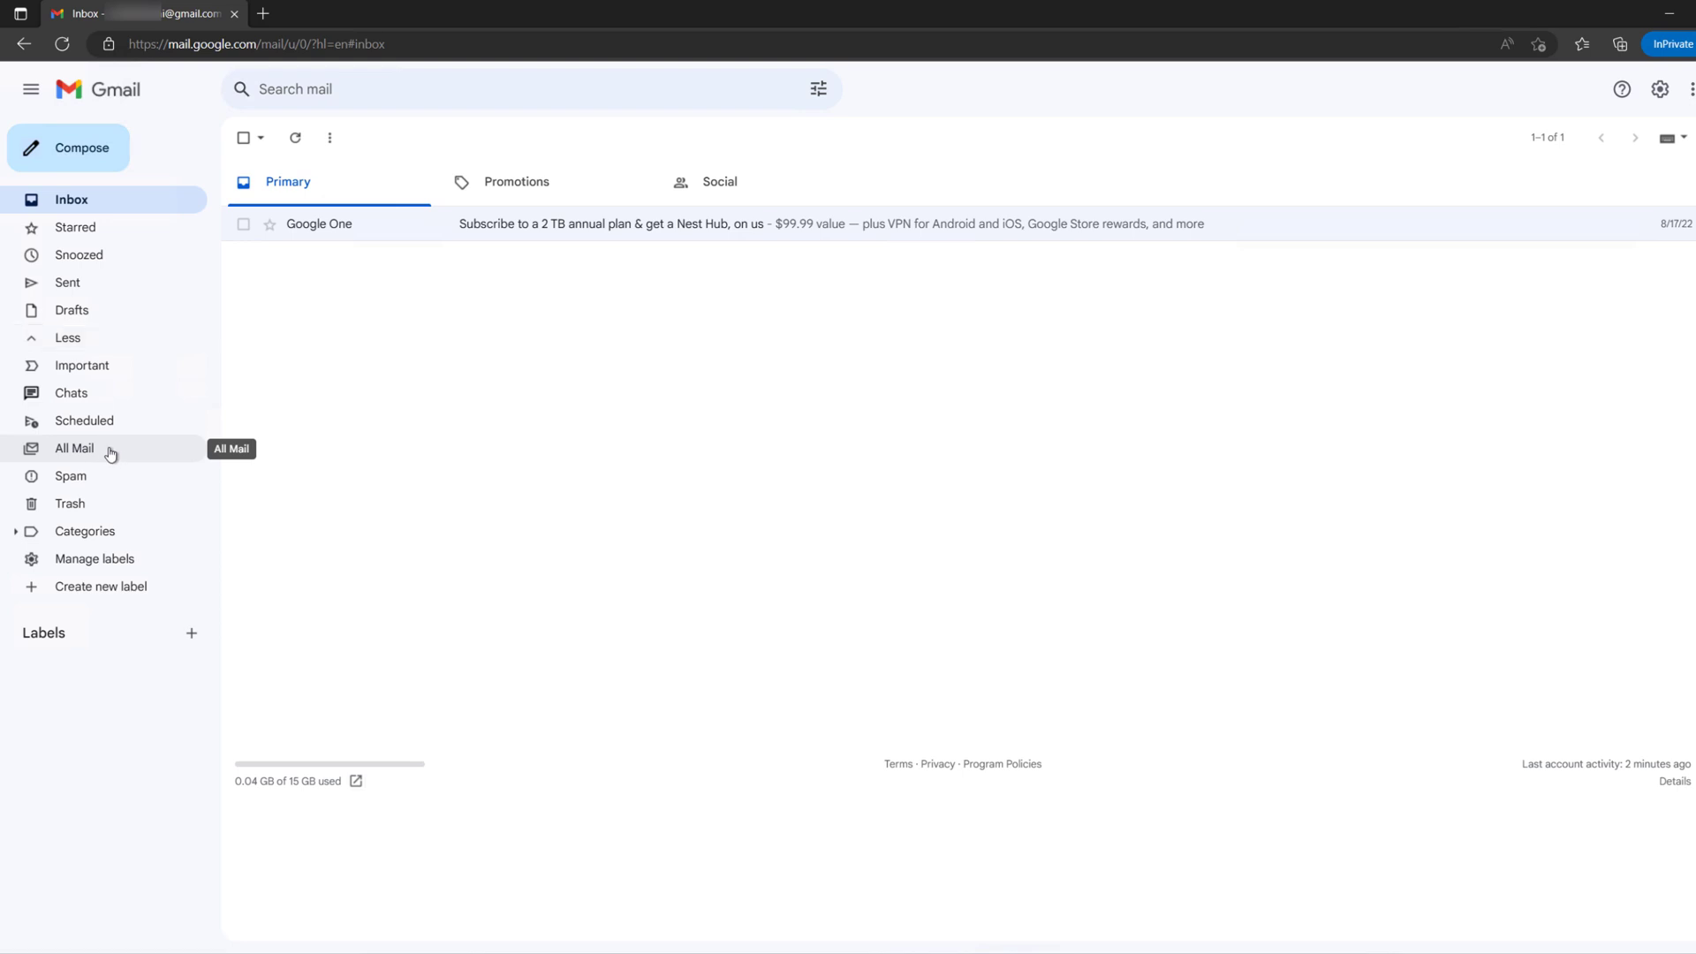
{"action": "left_click", "coordinate": [73, 448]}
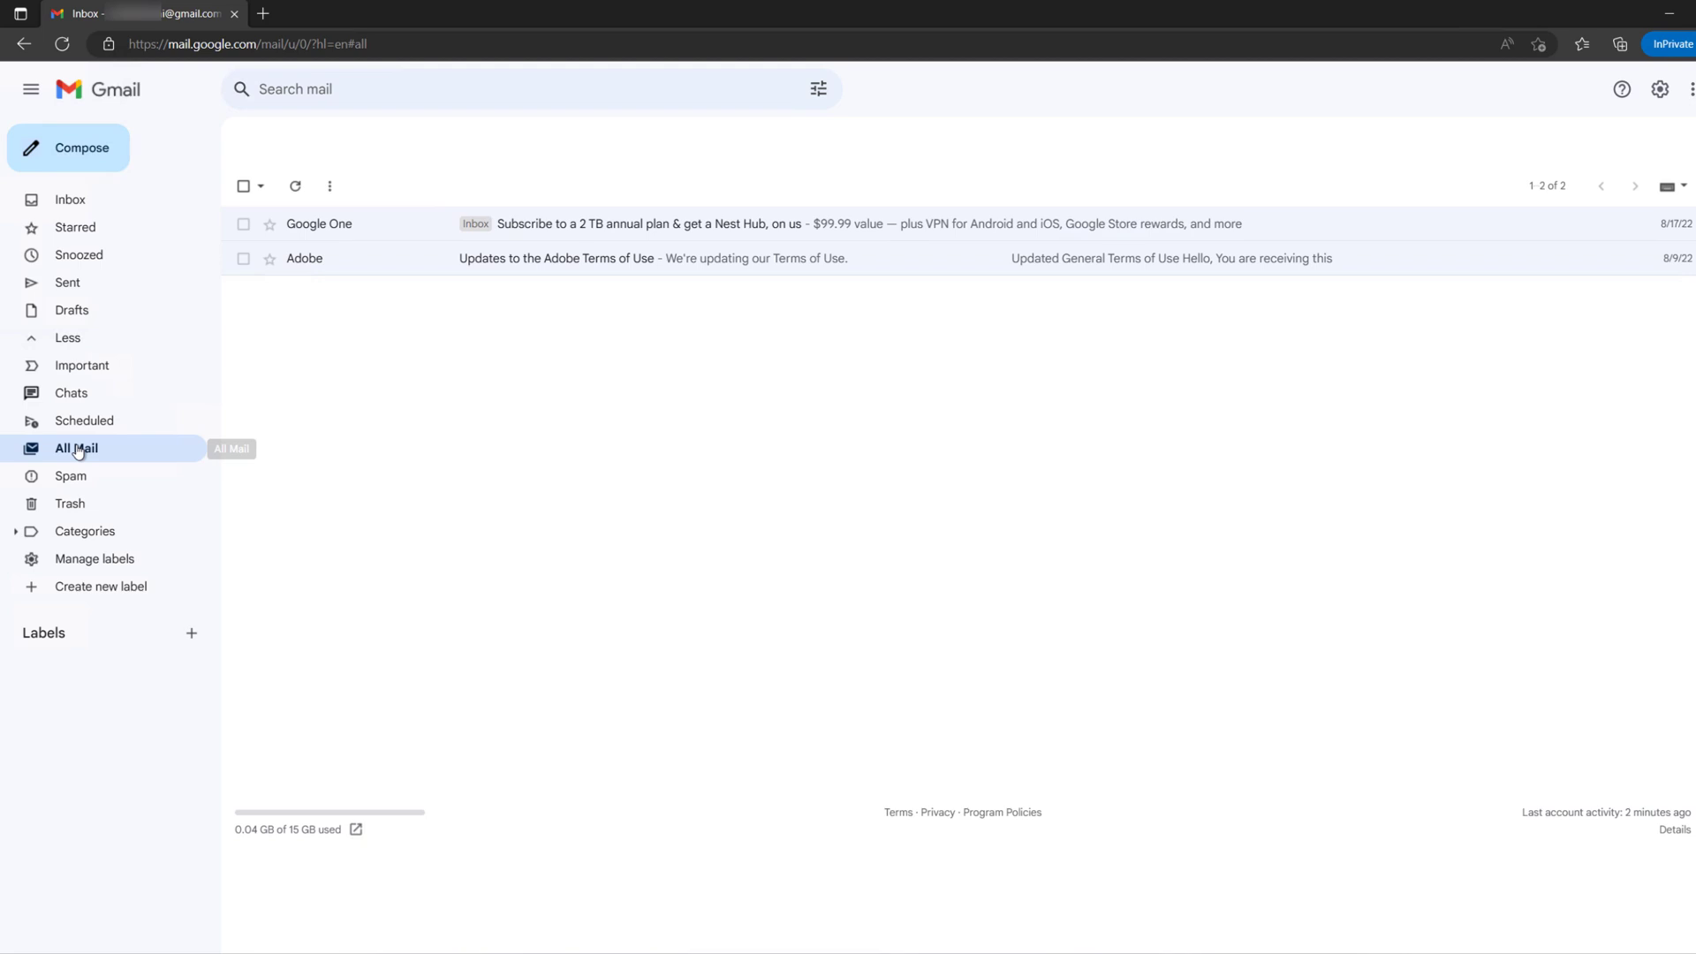
{"action": "left_click", "coordinate": [817, 88]}
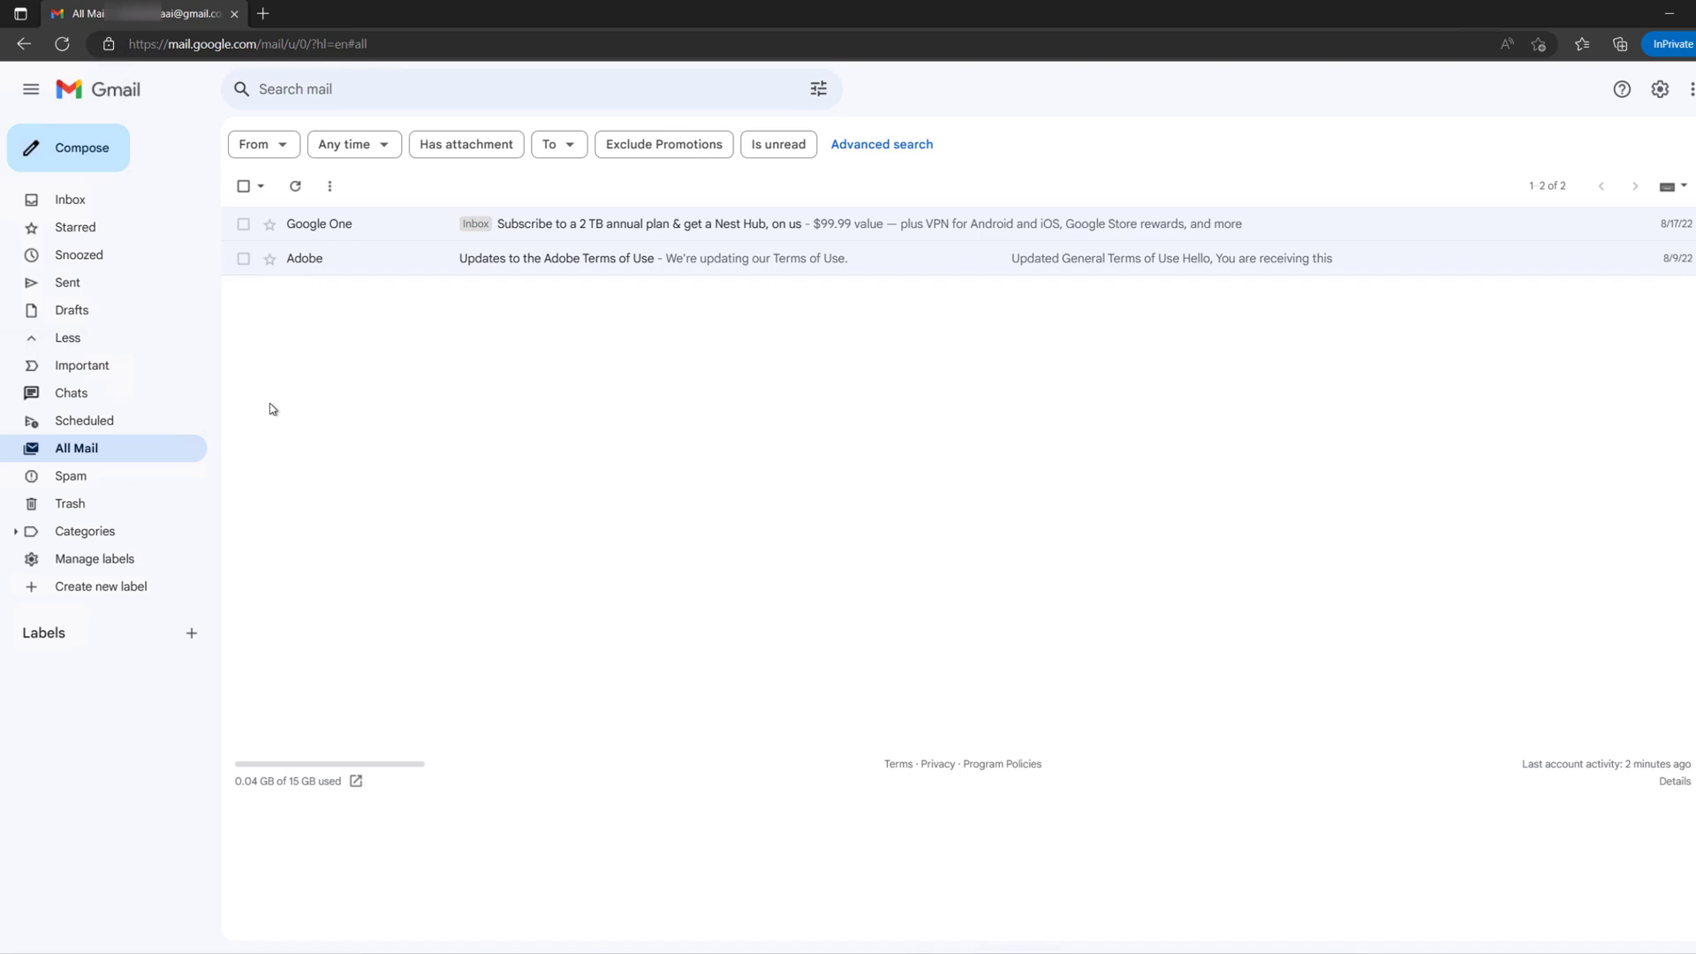
{"action": "mouse_move", "coordinate": [419, 398]}
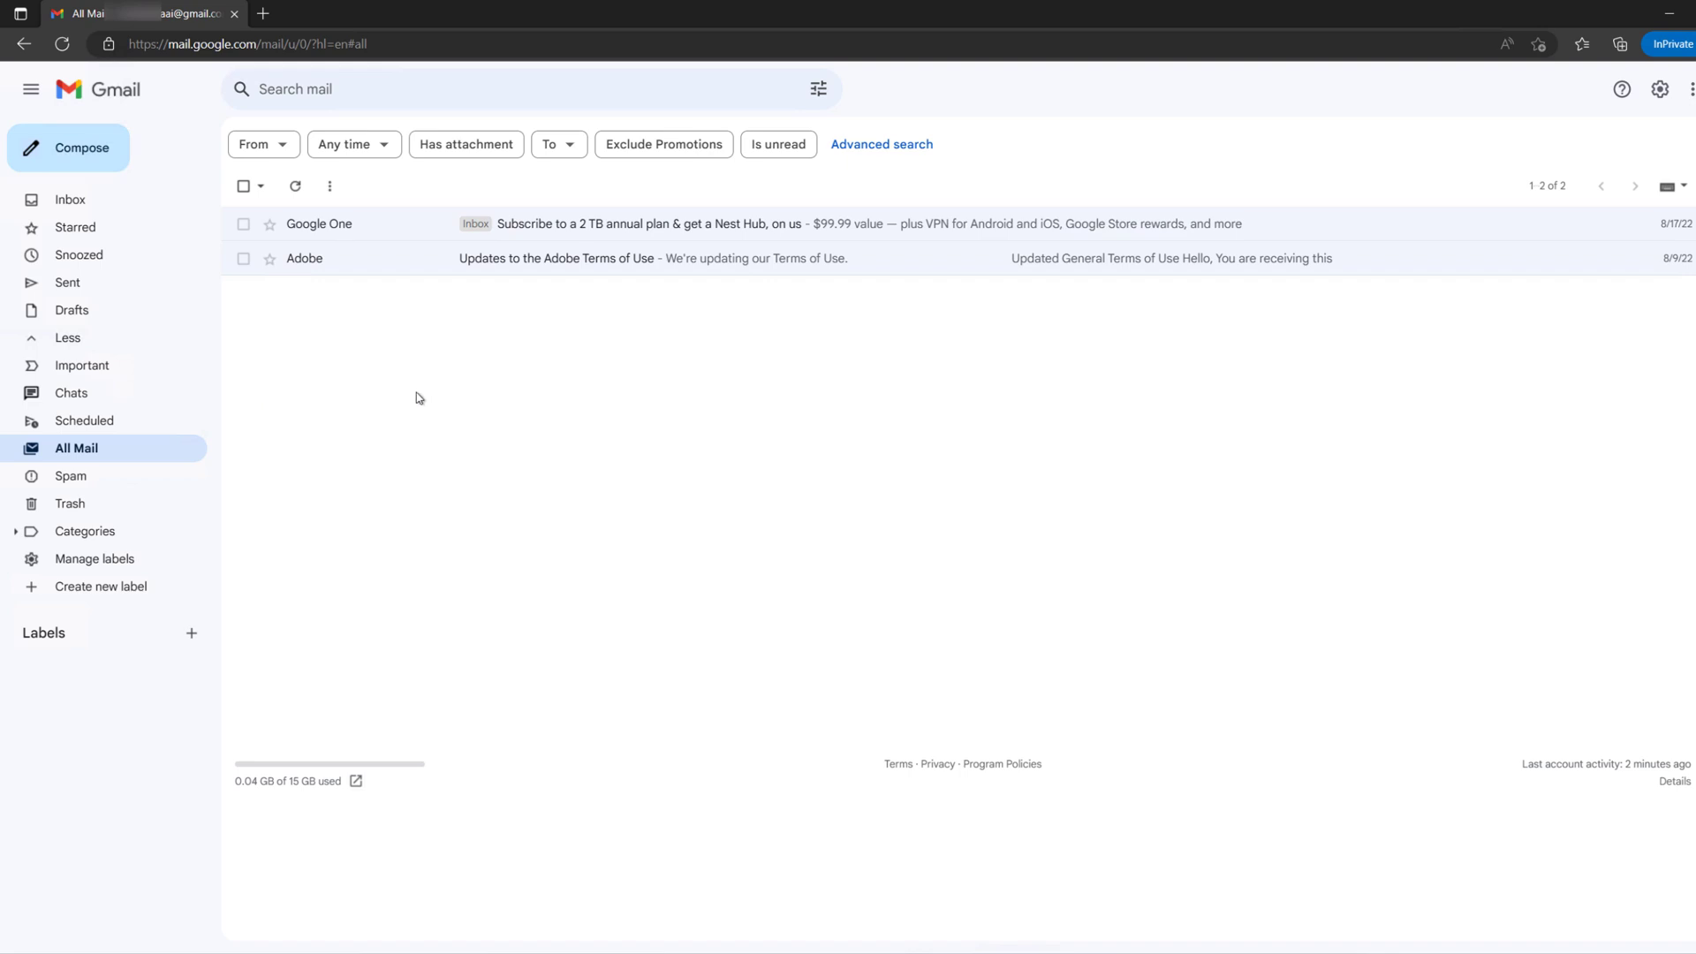
{"action": "mouse_move", "coordinate": [406, 356]}
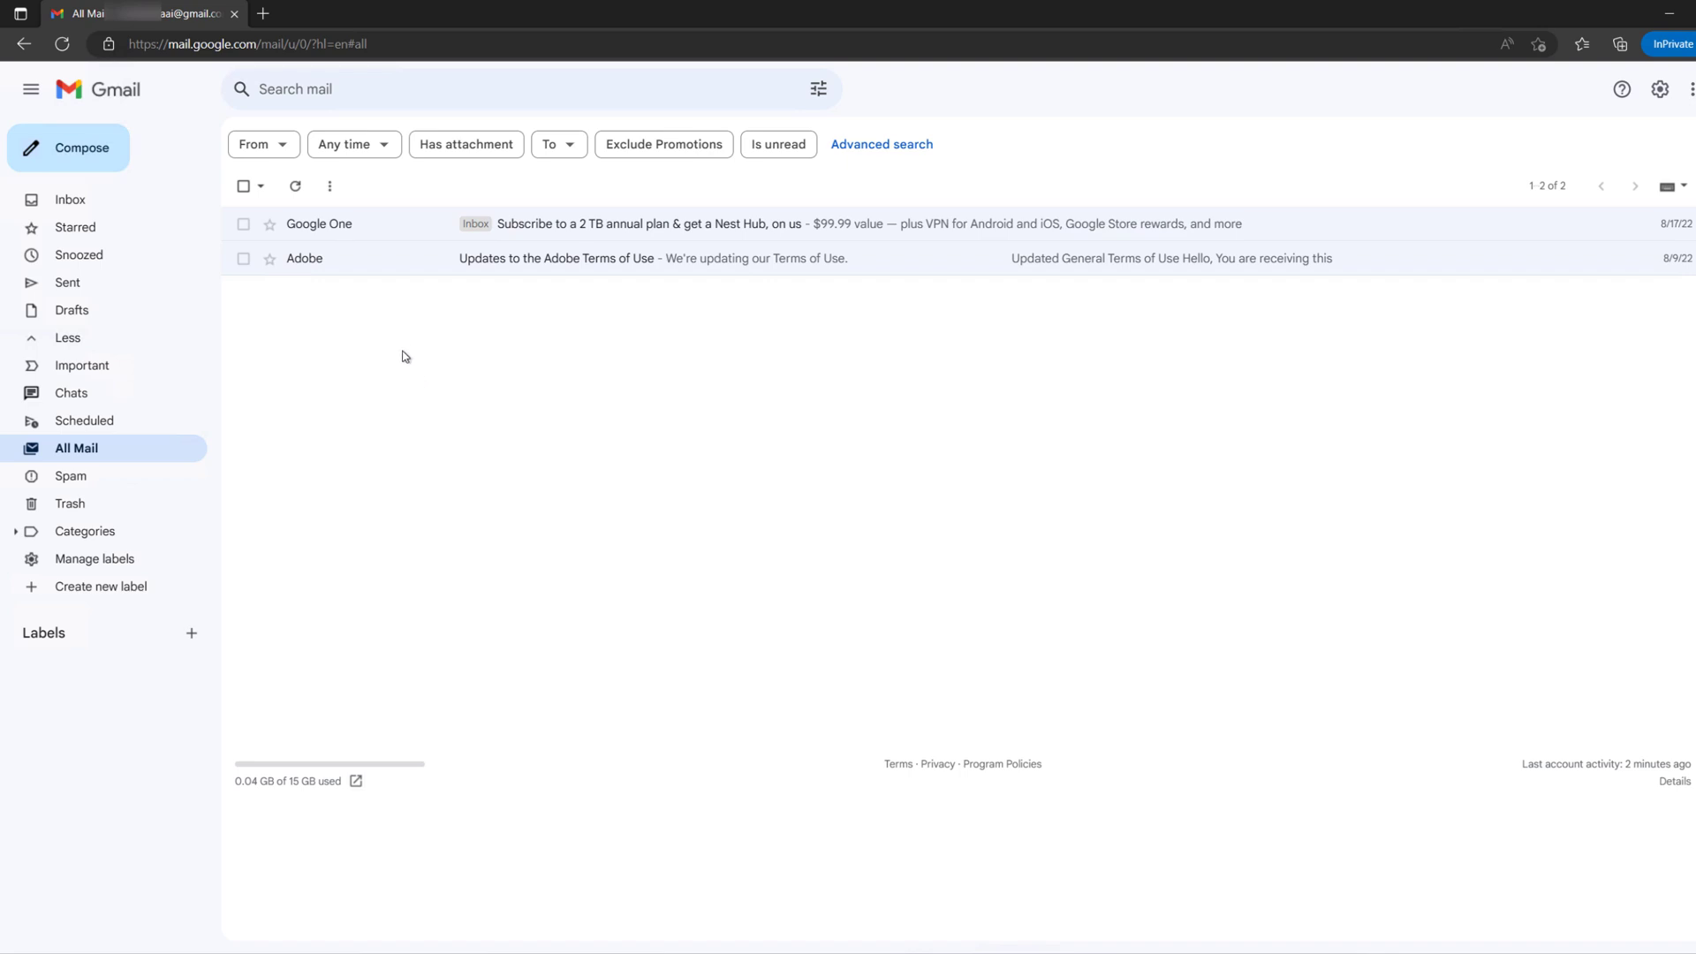
{"action": "left_click", "coordinate": [244, 257]}
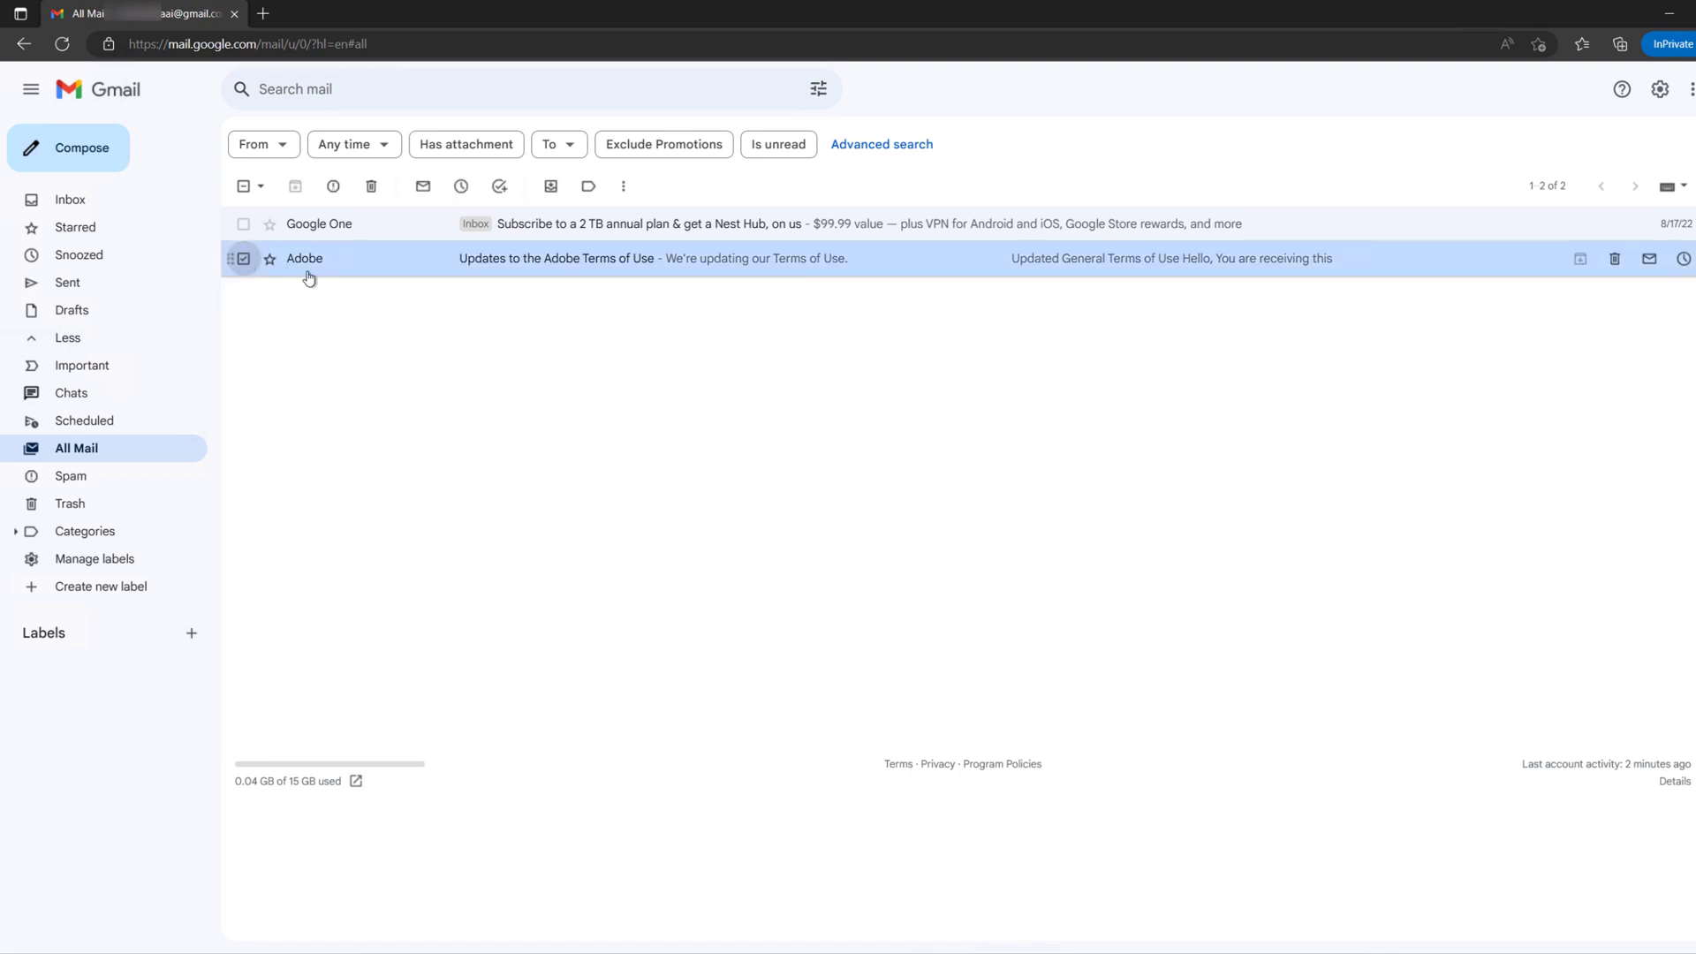
{"action": "mouse_move", "coordinate": [269, 260]}
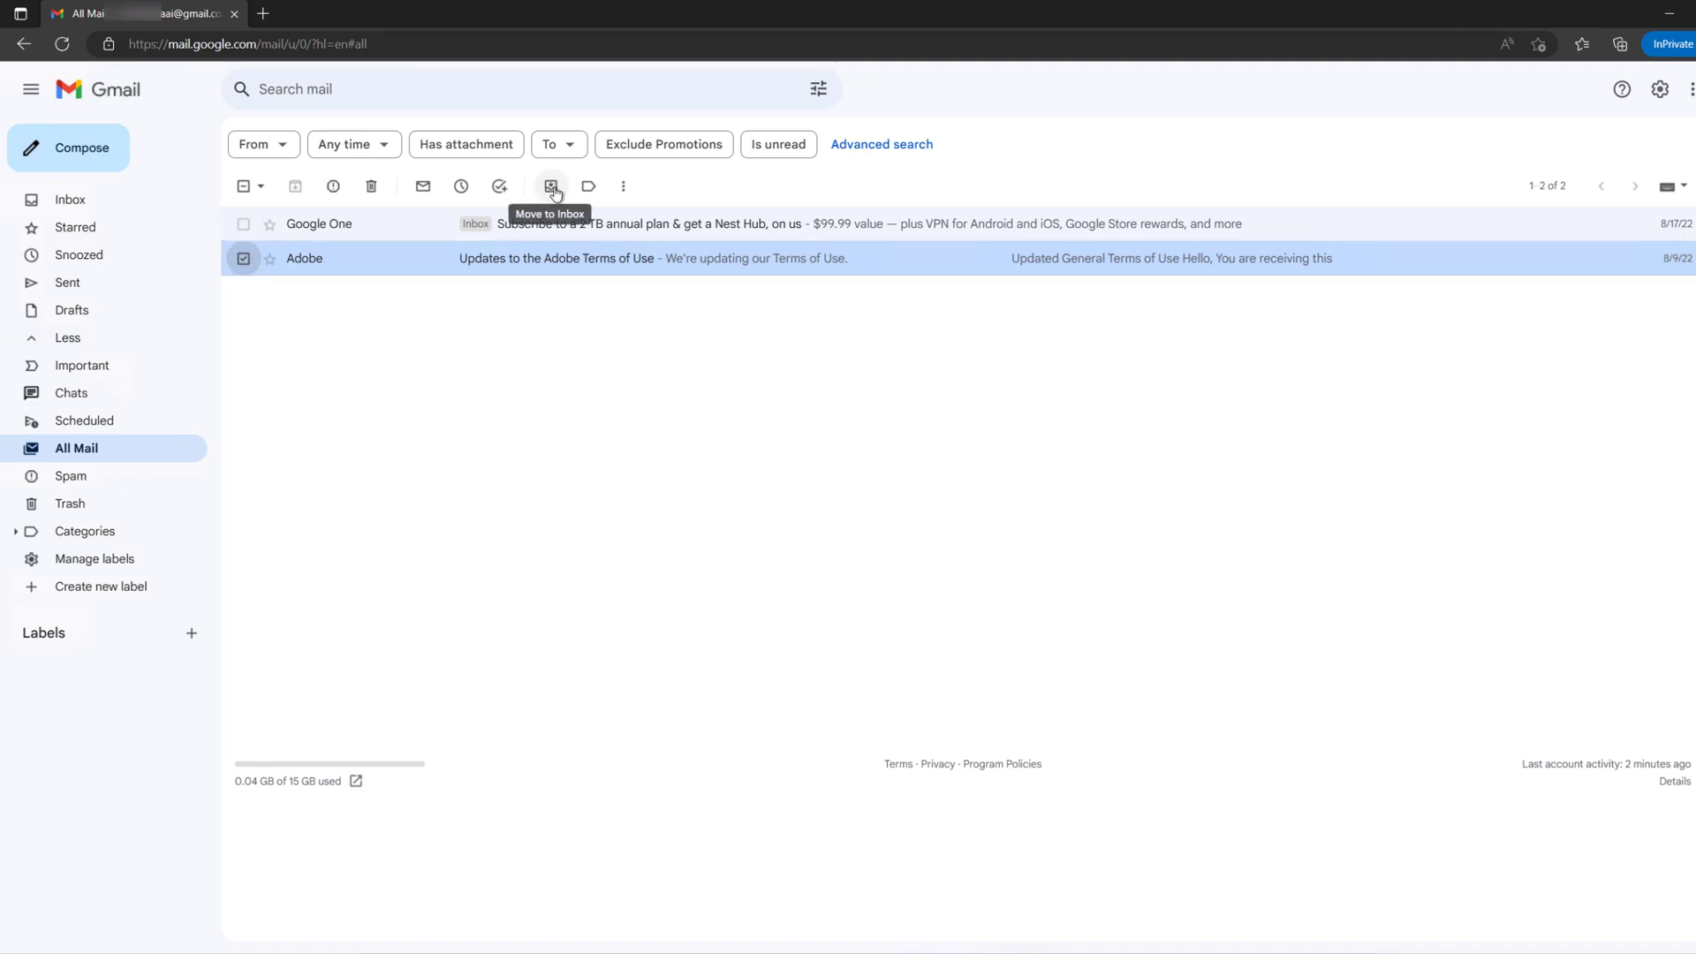
Move the Adobe email to the inbox and return to the Inbox view.
{"action": "left_click", "coordinate": [550, 186]}
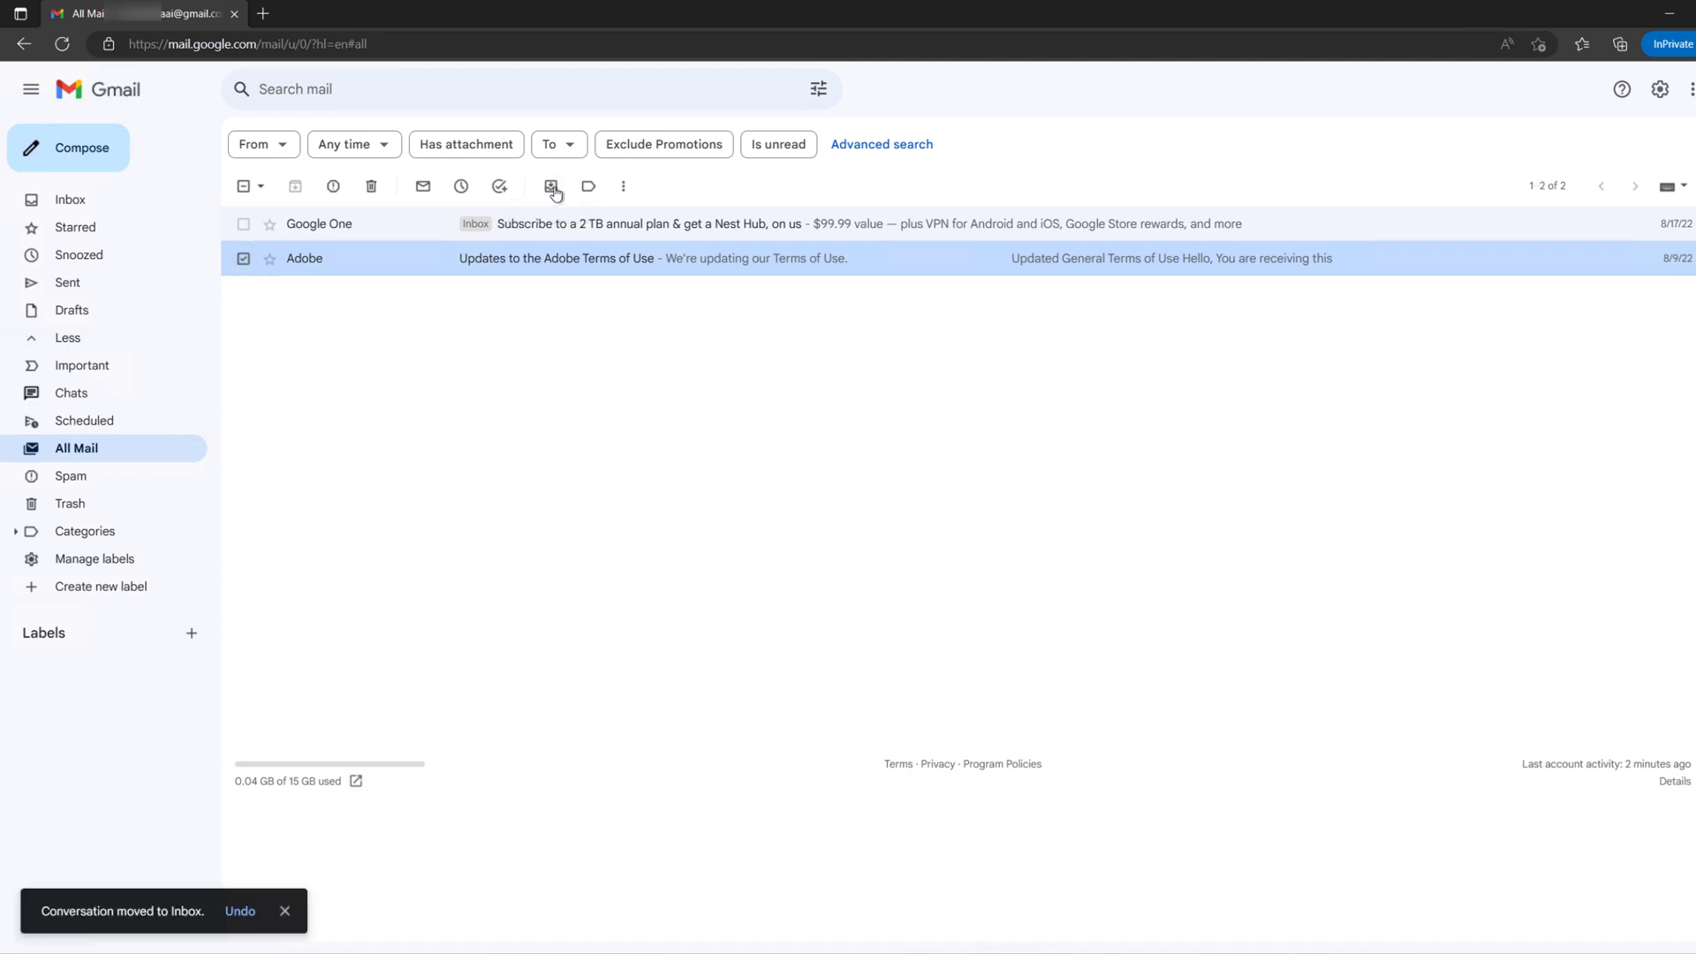
{"action": "mouse_move", "coordinate": [184, 621]}
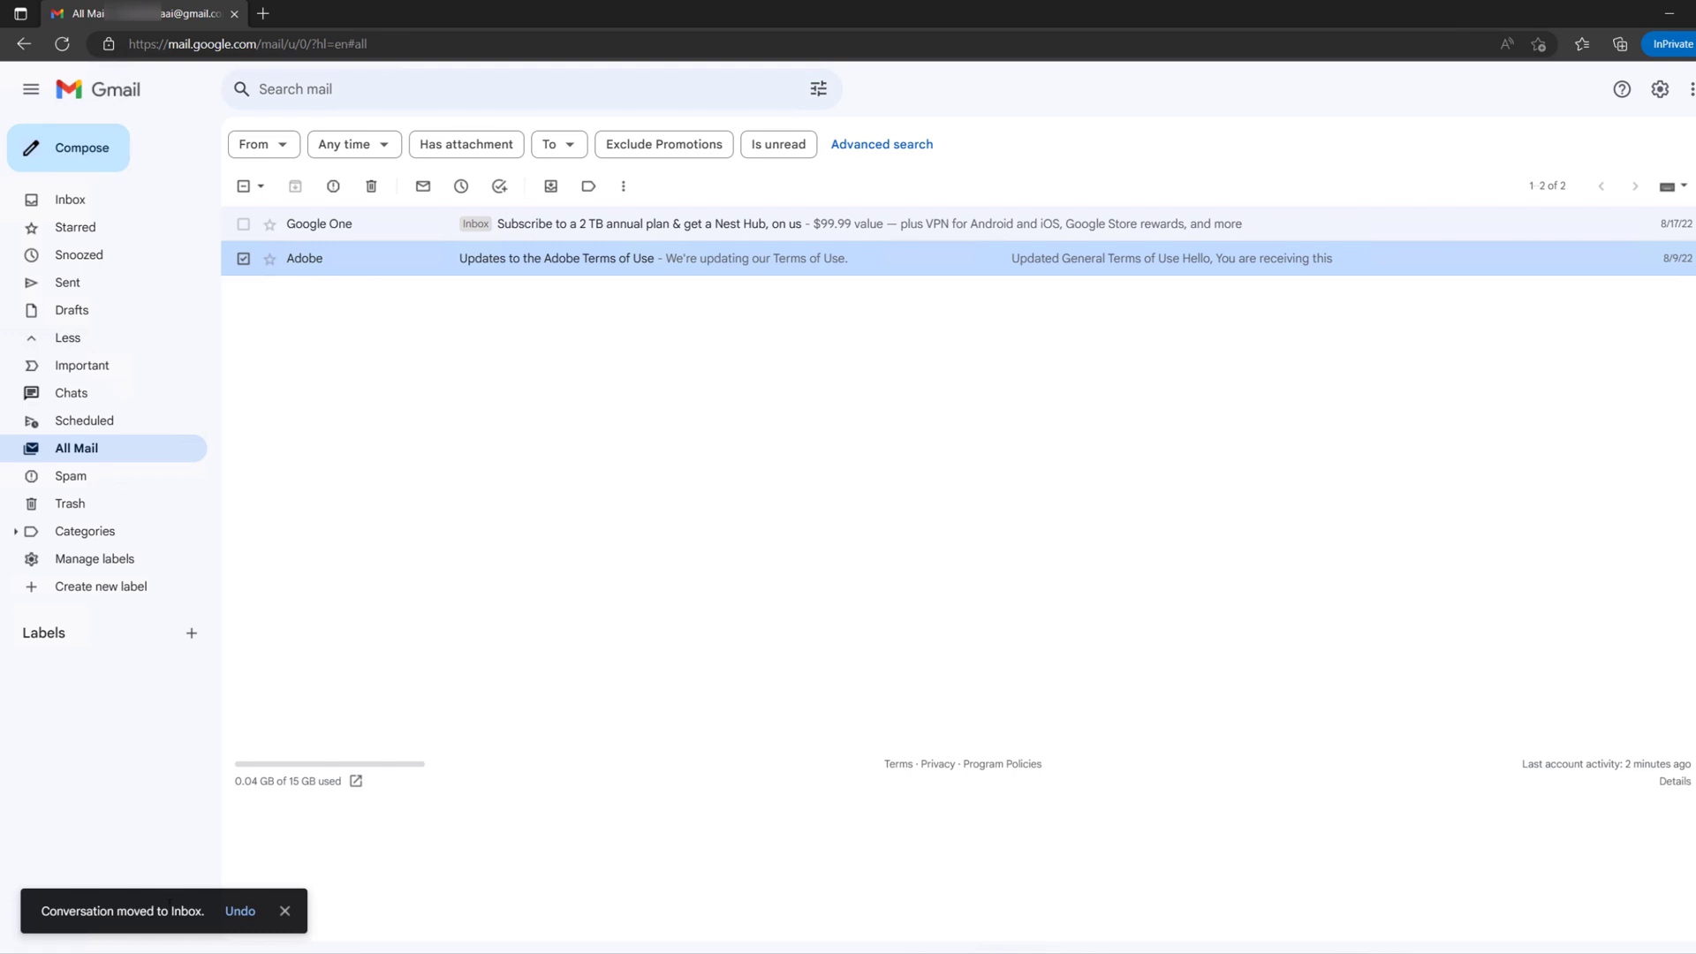
{"action": "mouse_move", "coordinate": [292, 631]}
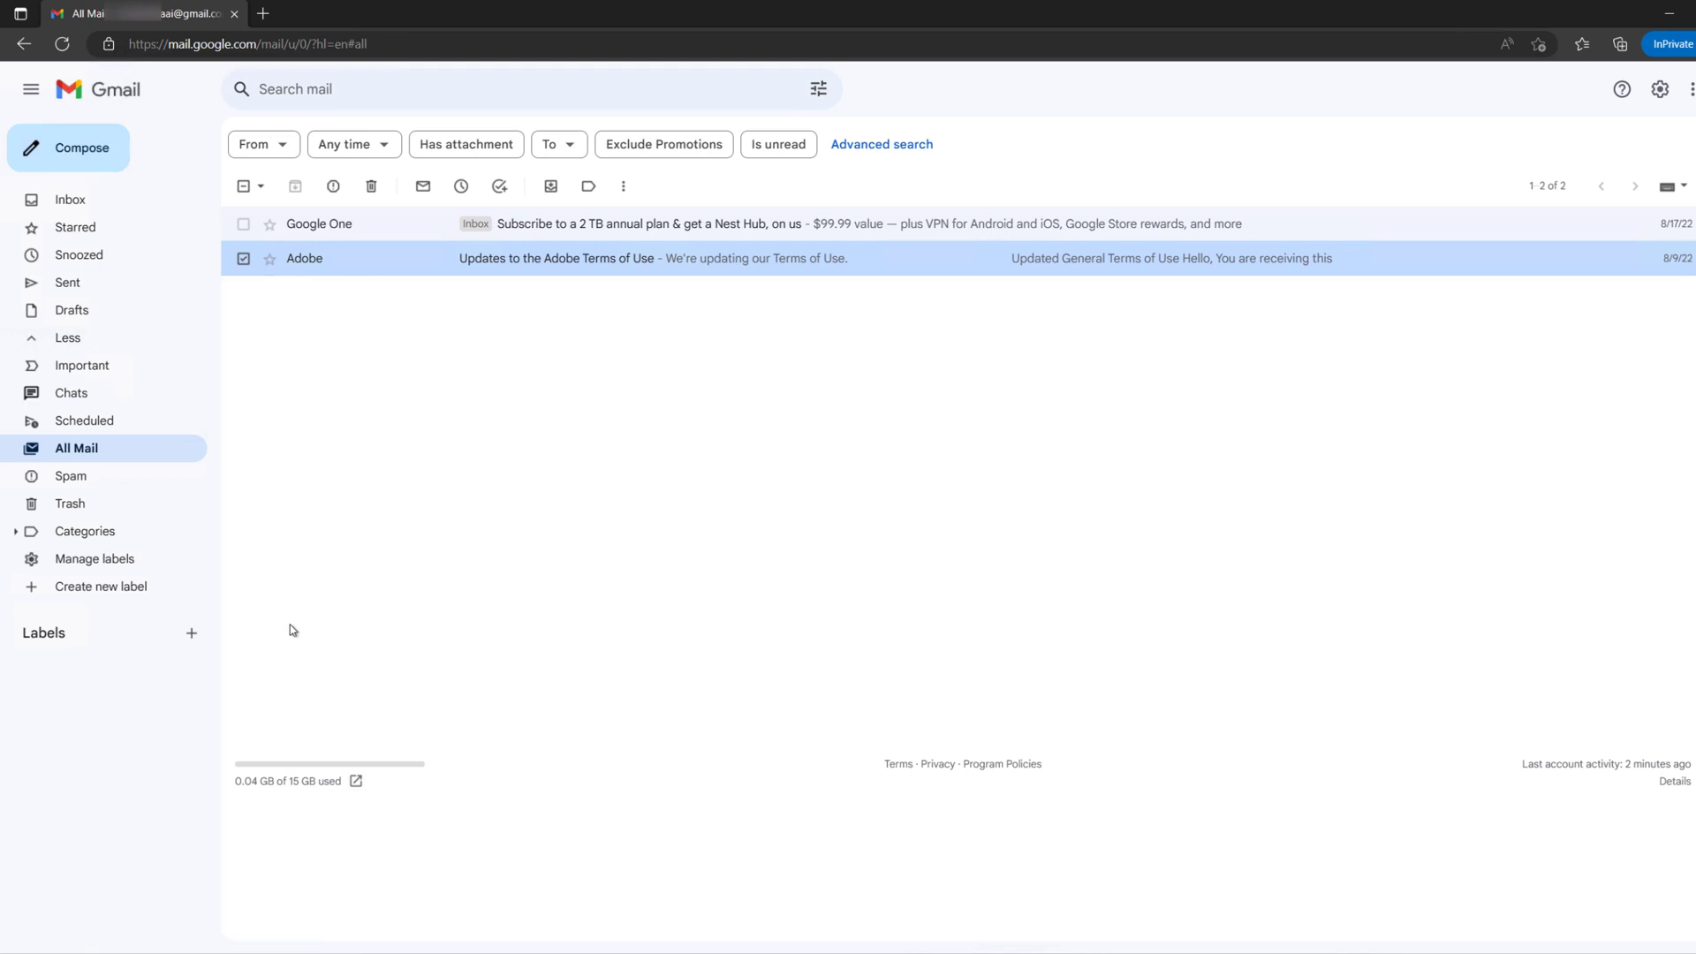
{"action": "mouse_move", "coordinate": [315, 313]}
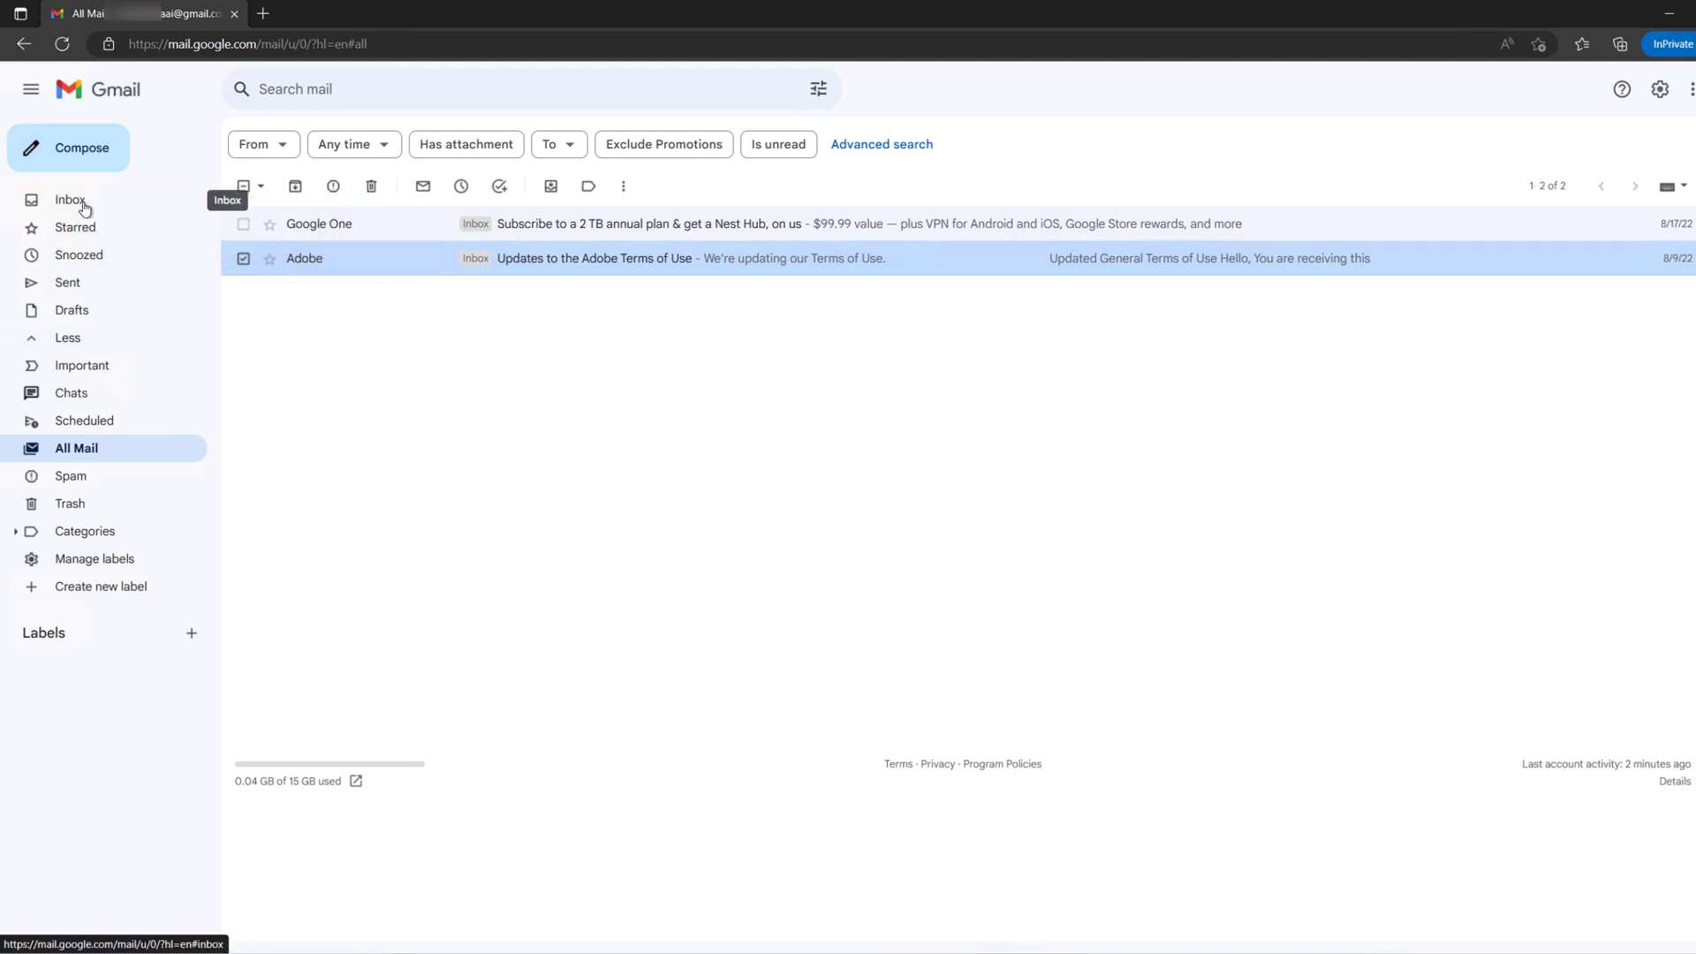
{"action": "left_click", "coordinate": [71, 199]}
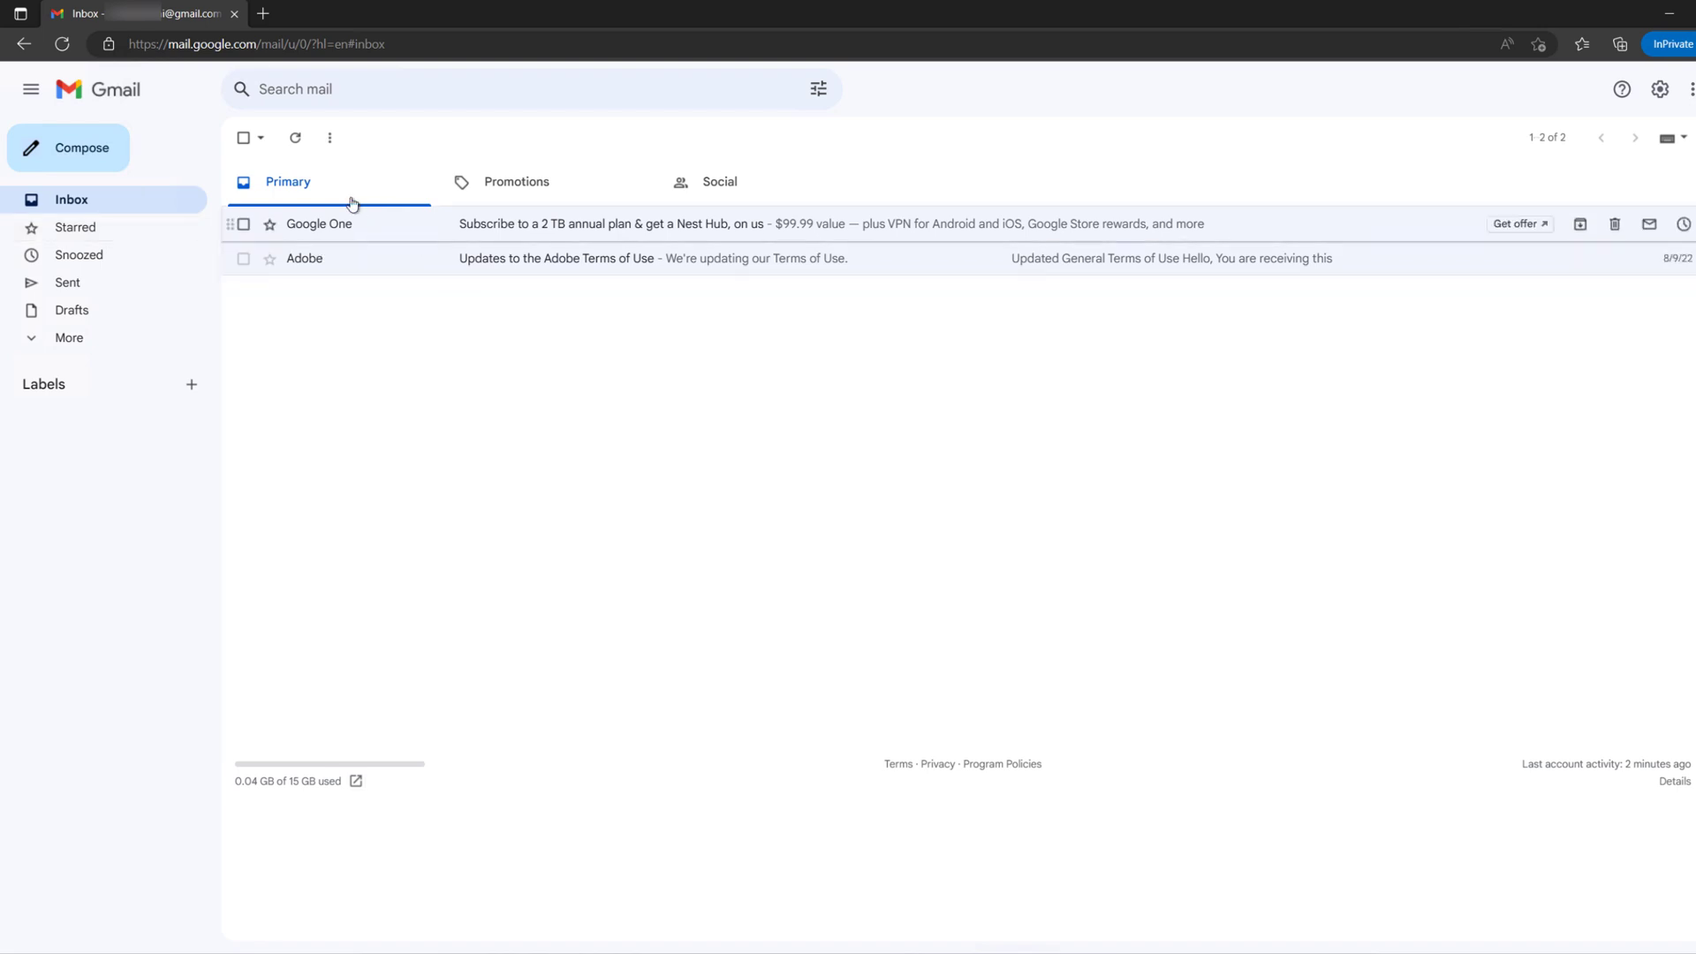
{"action": "mouse_move", "coordinate": [341, 348]}
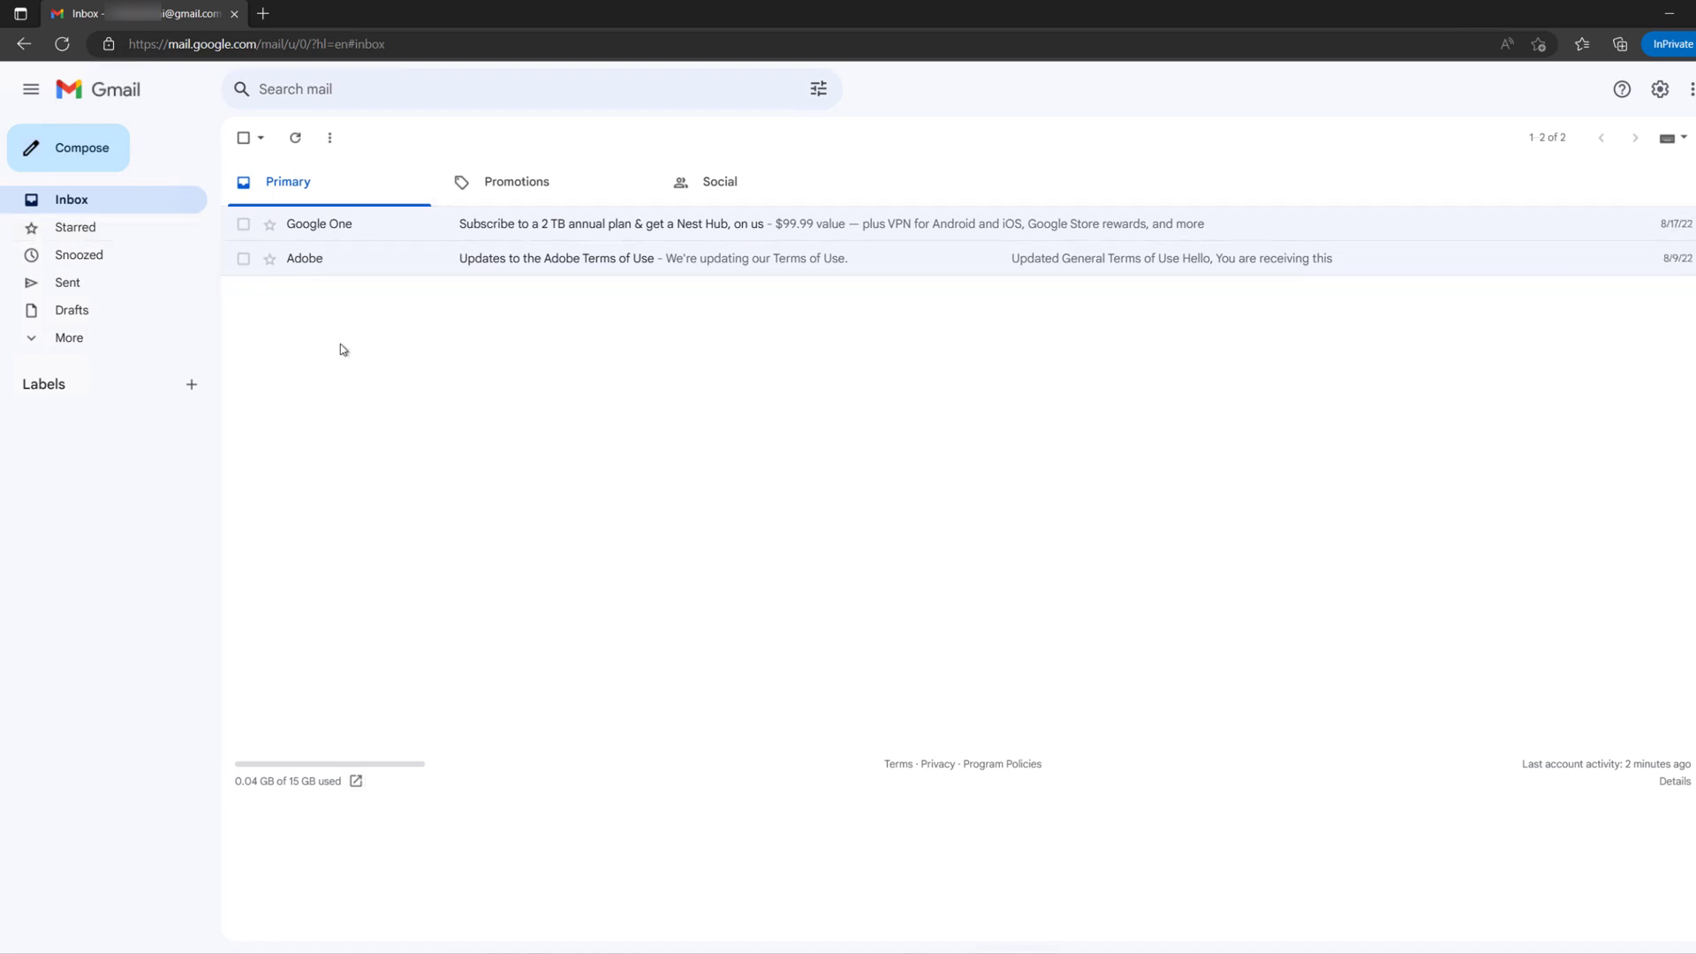